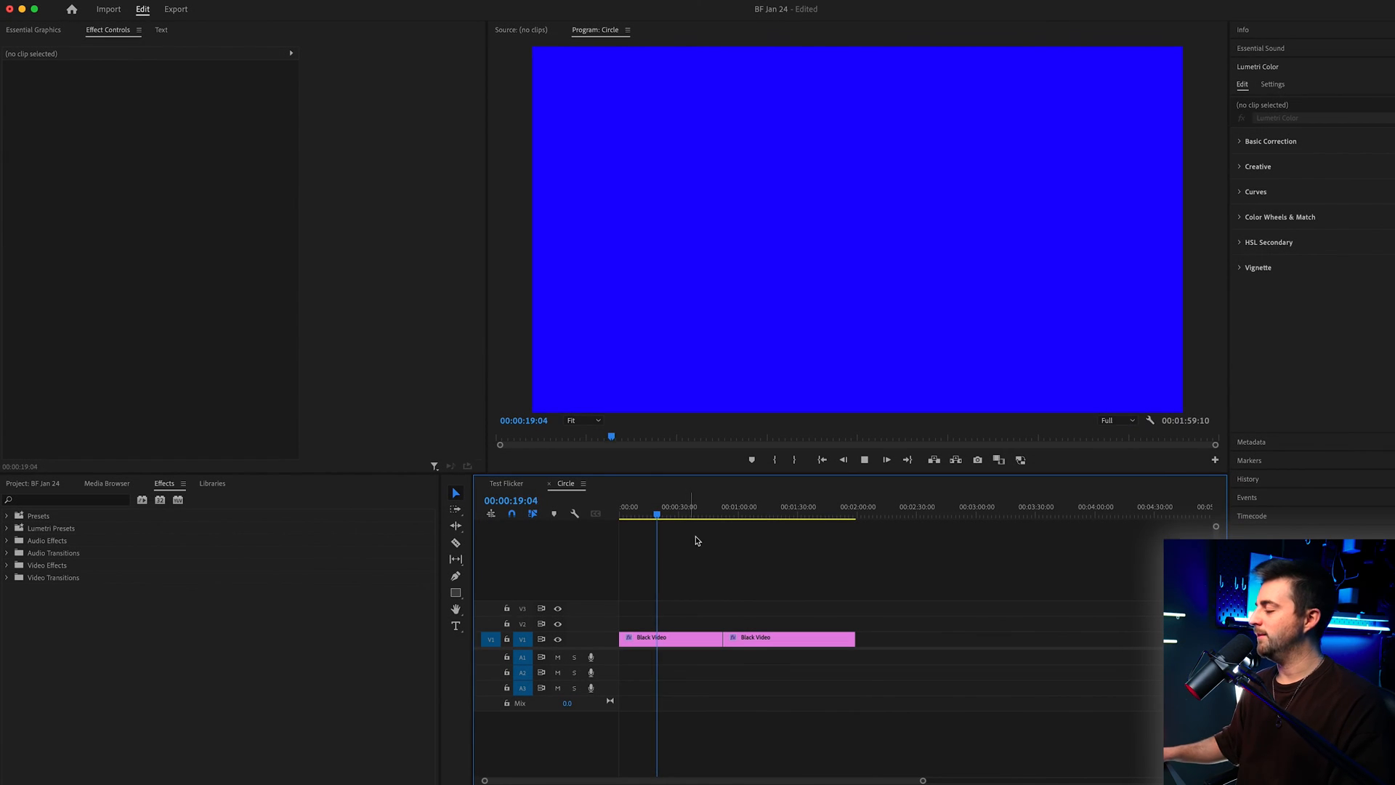
# Inspect both tinted Black Video clips on V1, then lock track V1
pyautogui.click(788, 637)
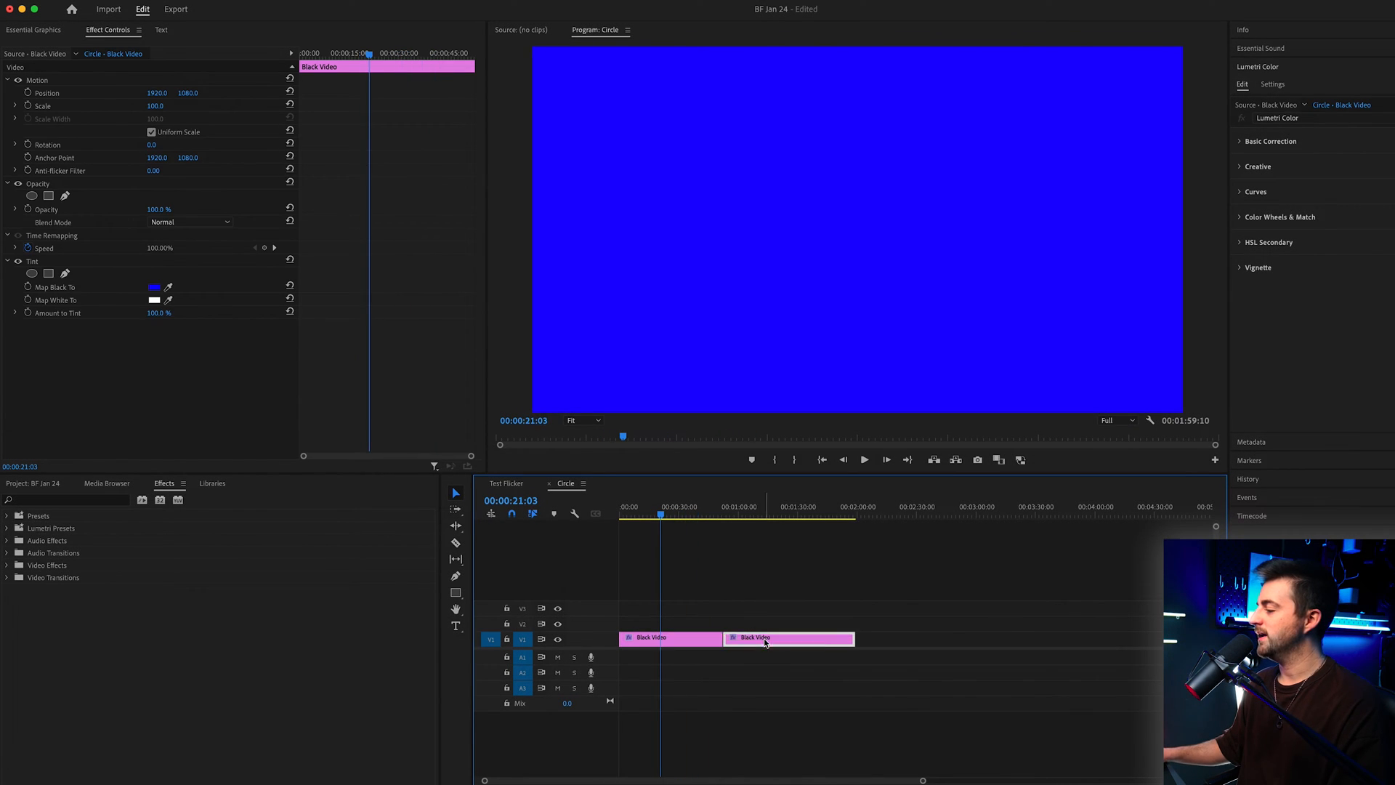
pyautogui.click(630, 505)
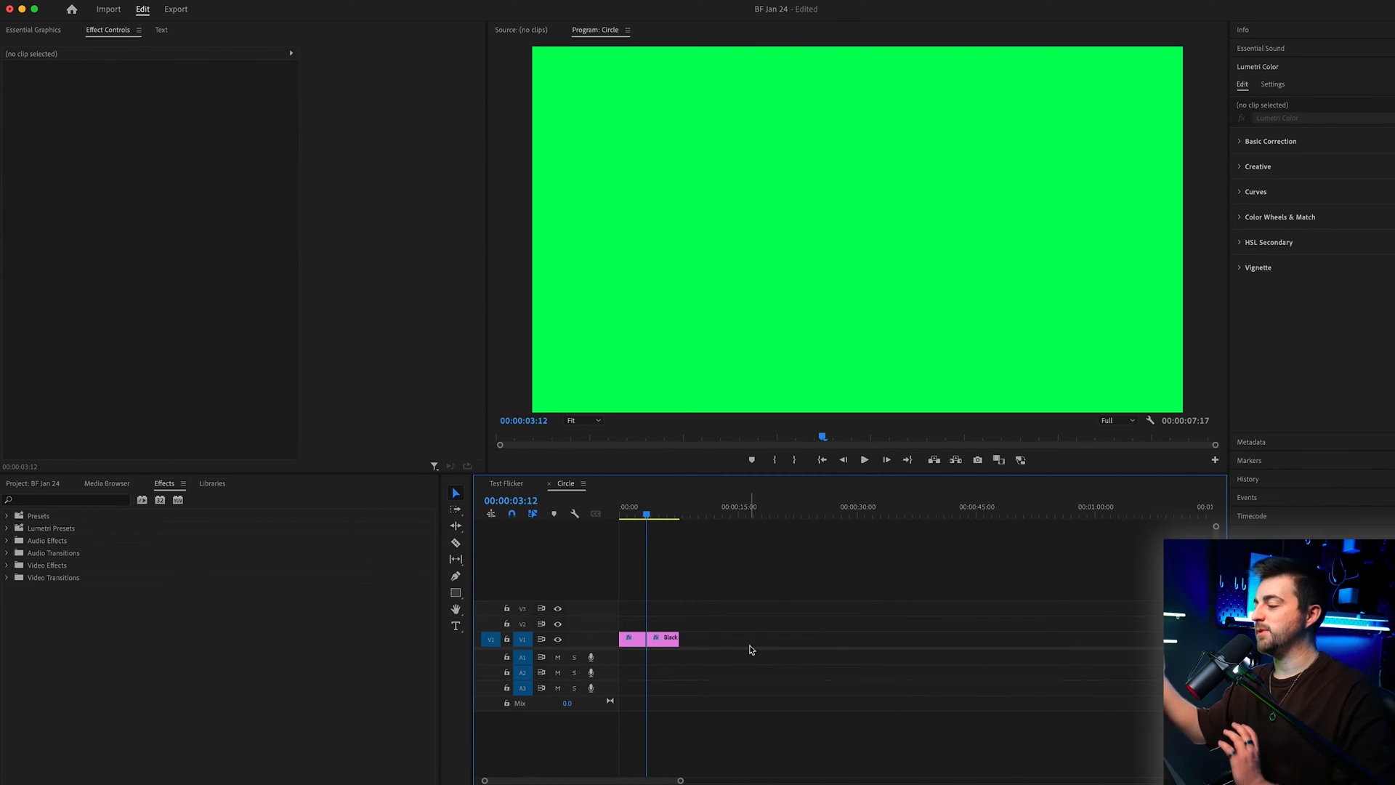
pyautogui.click(673, 637)
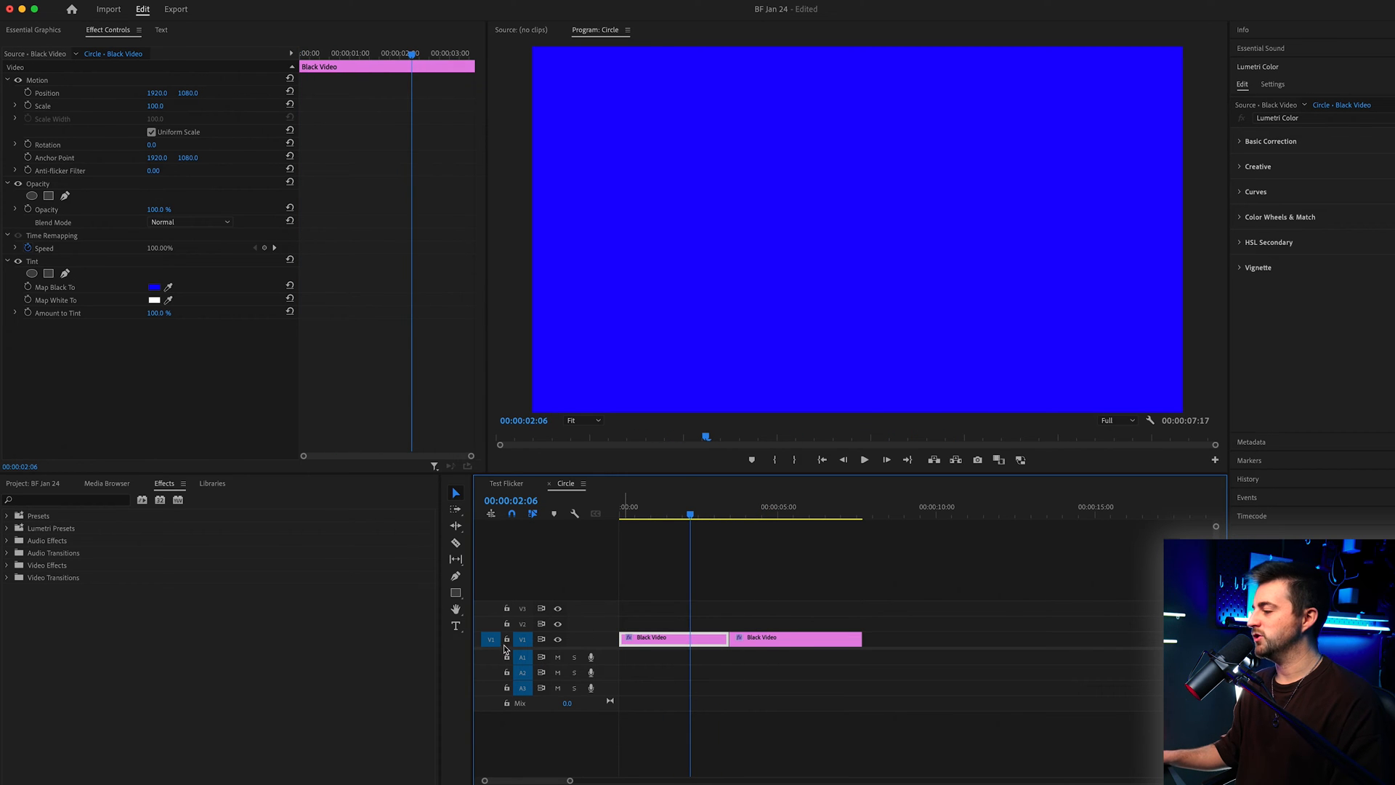
pyautogui.click(506, 639)
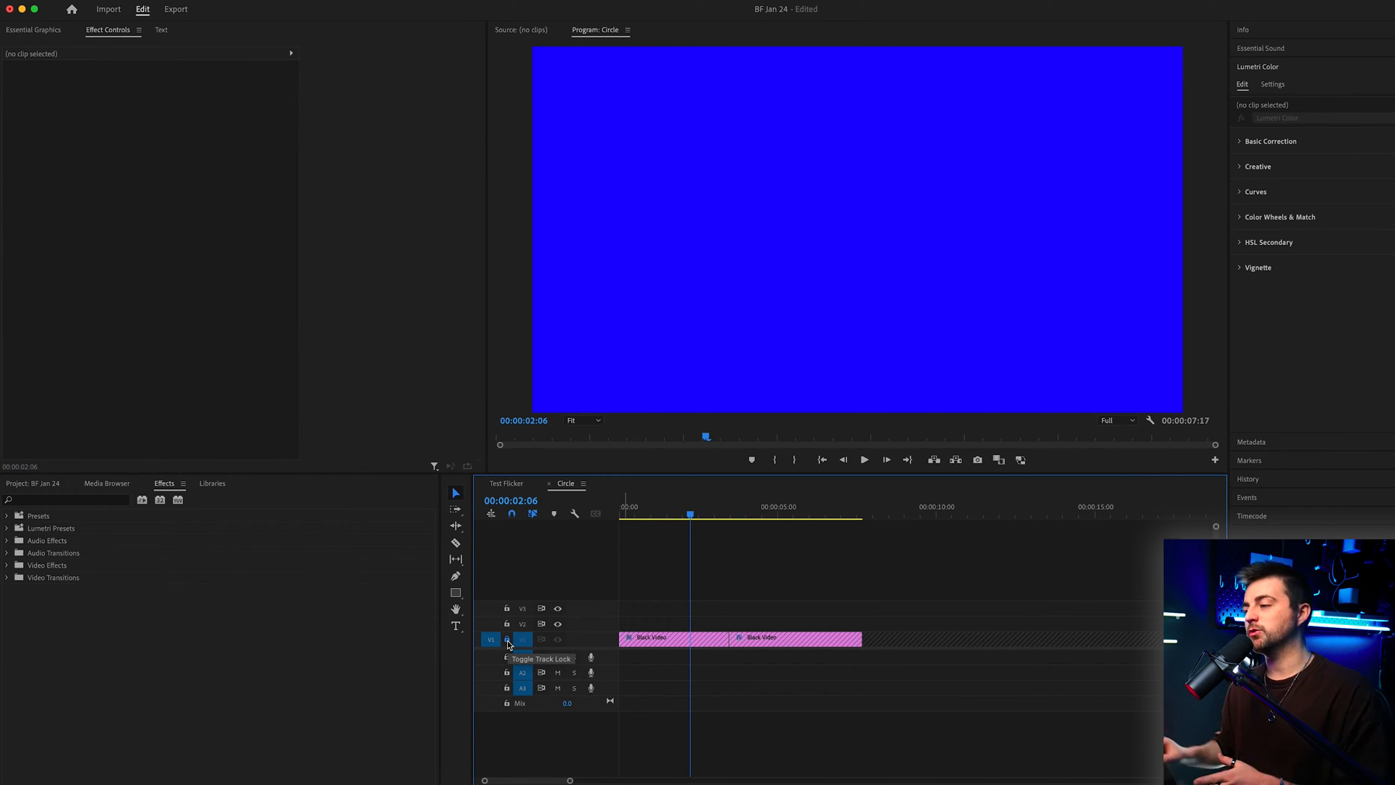
pyautogui.click(32, 482)
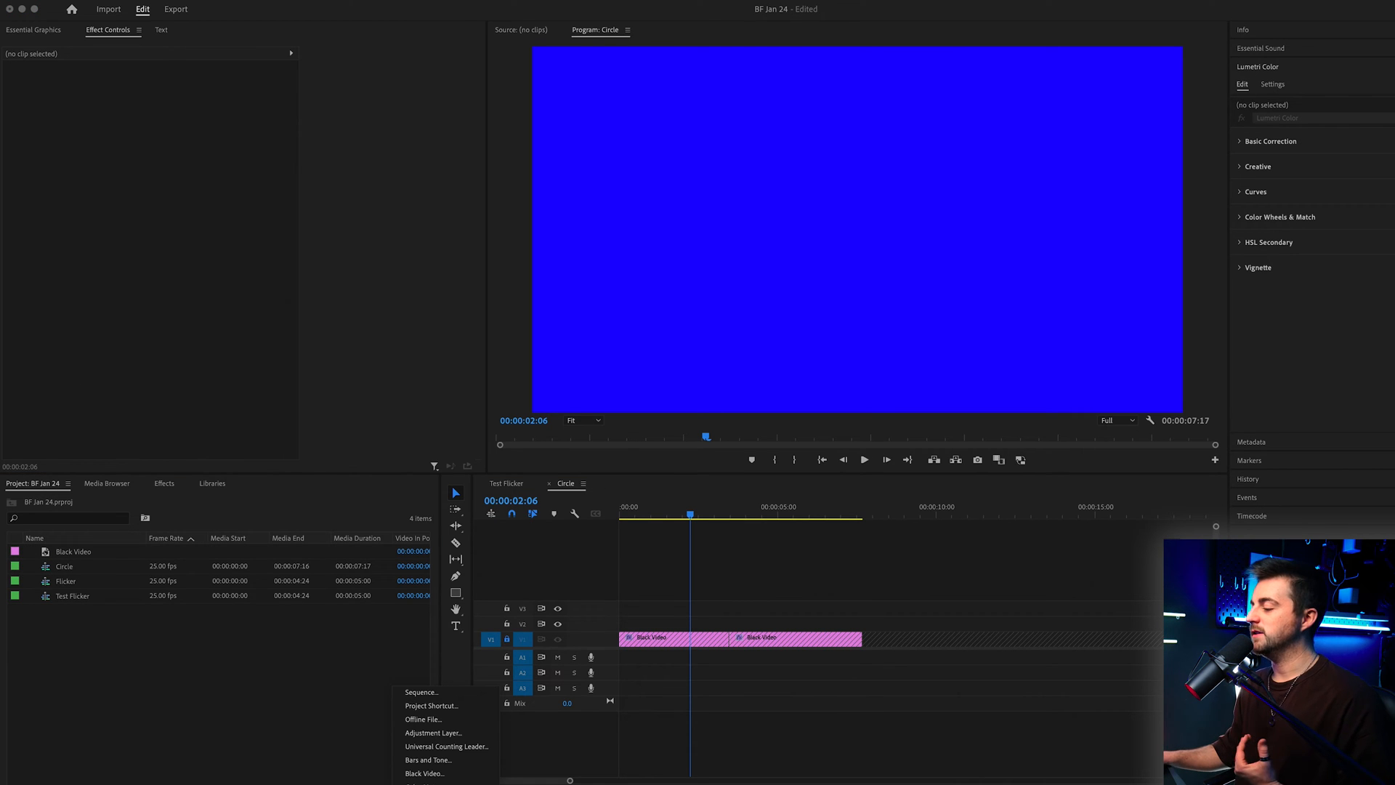
# Create a new 3840×2160 Black Video via New Item and place it on V2
pyautogui.click(425, 773)
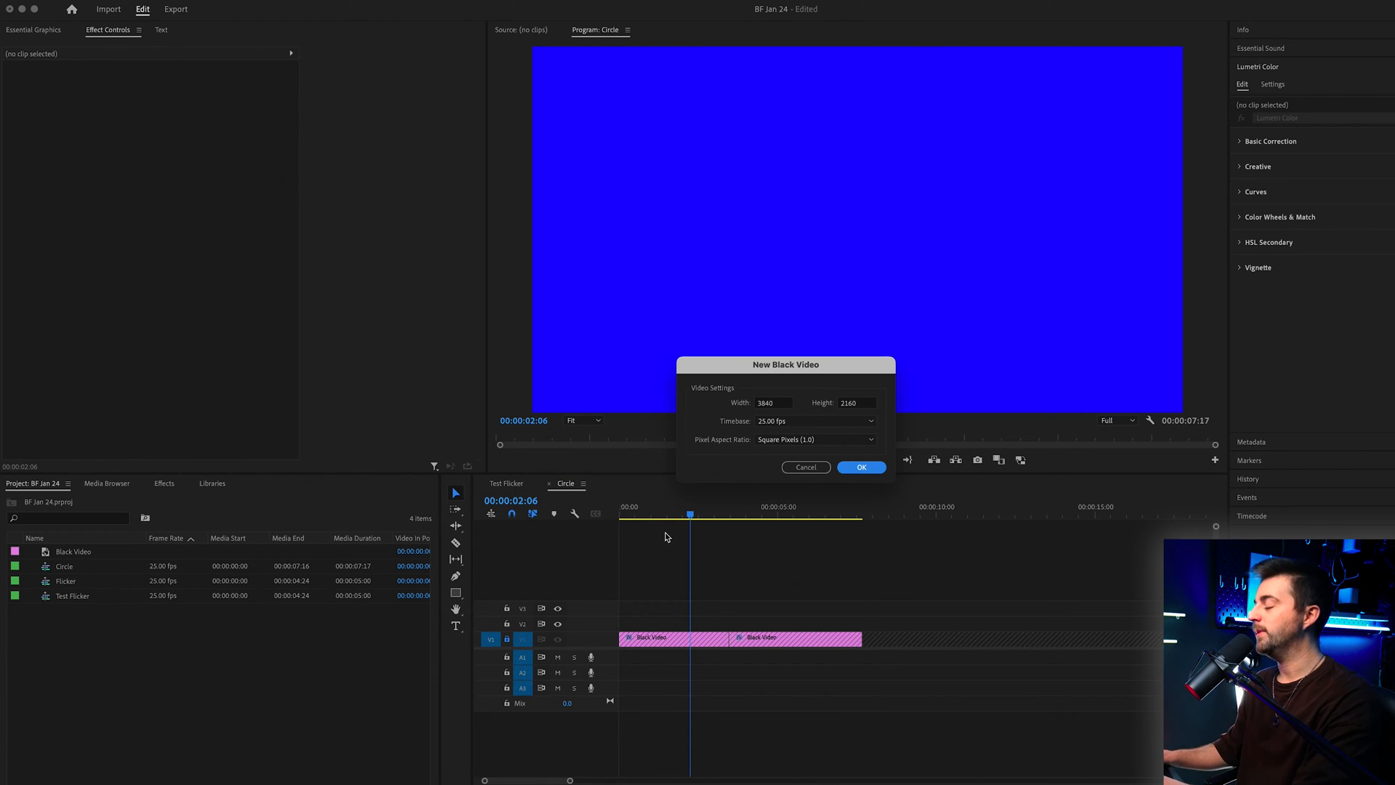
pyautogui.click(858, 467)
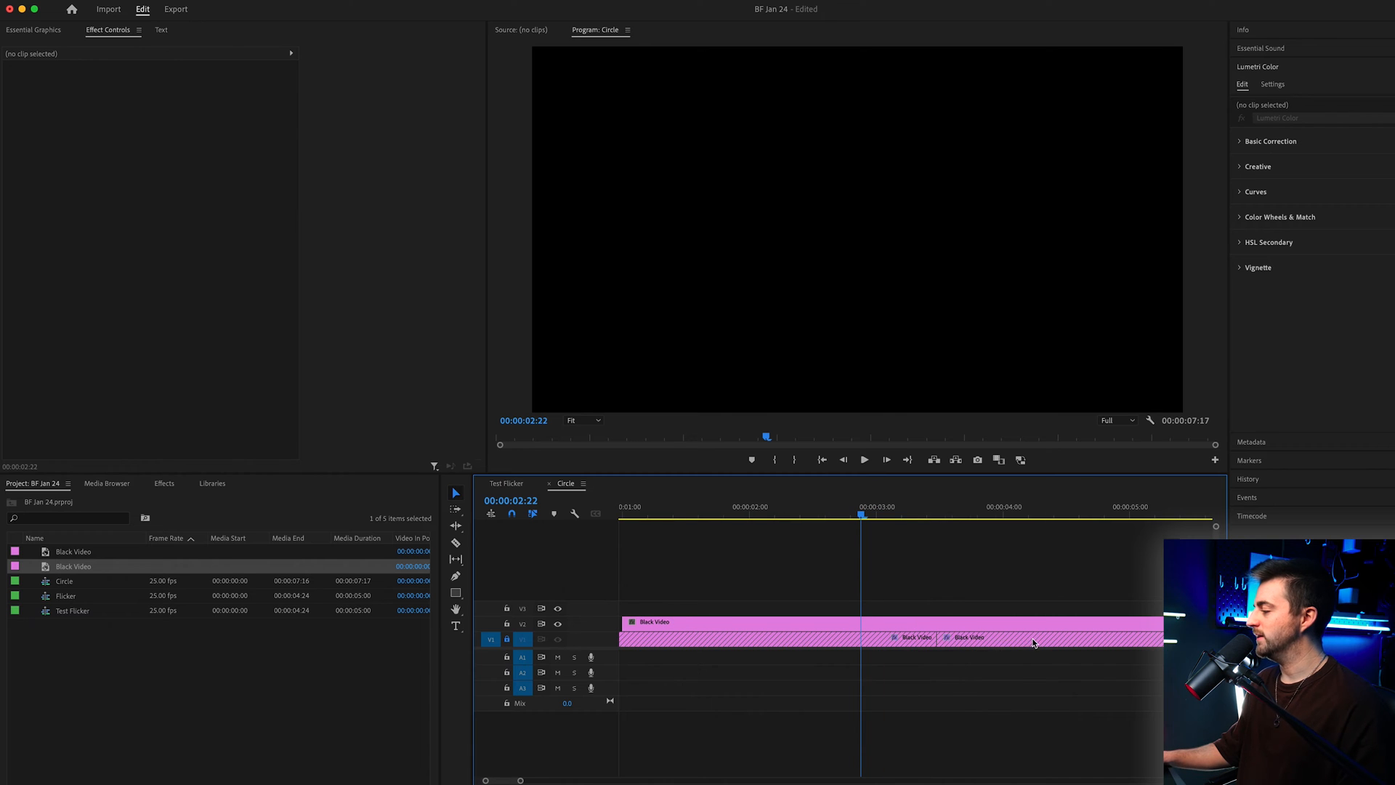
pyautogui.click(923, 515)
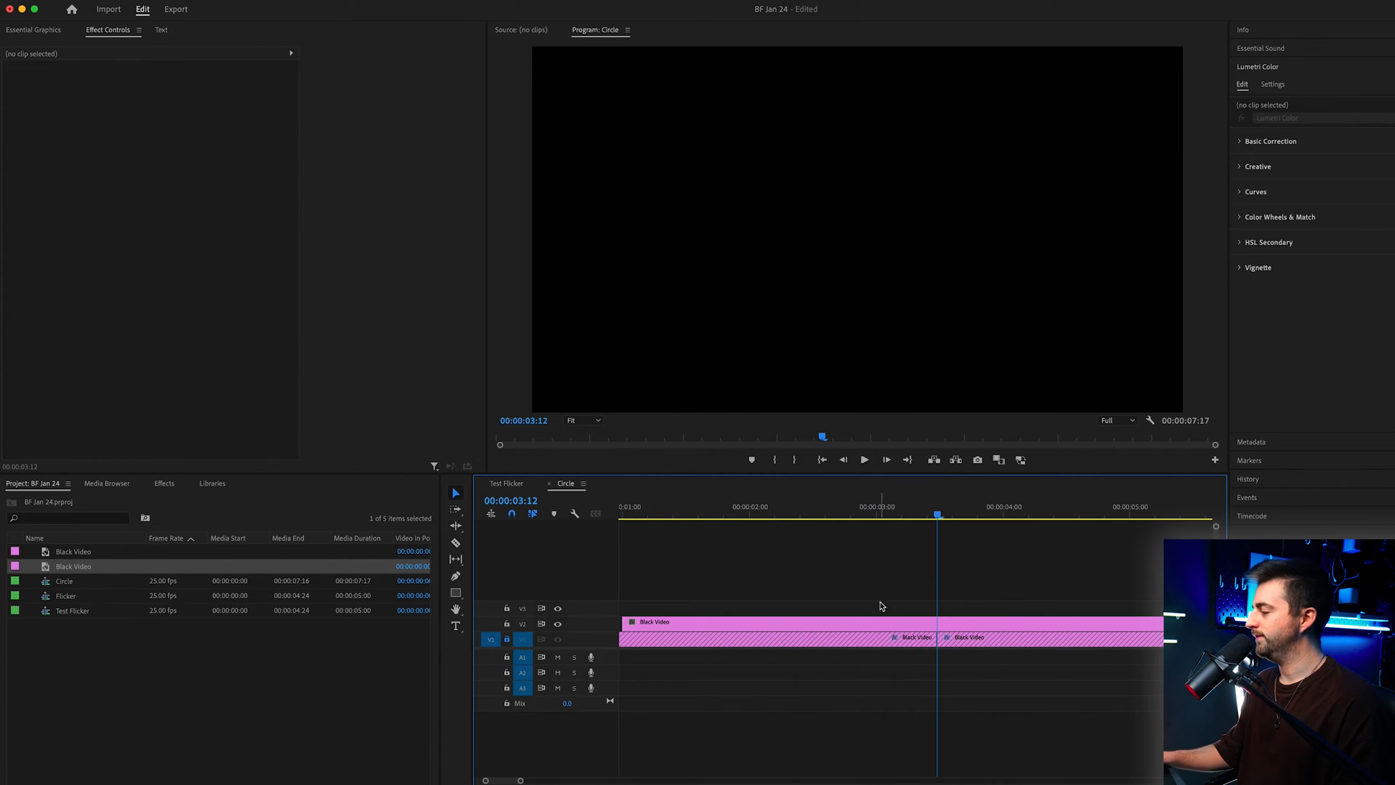
# Apply Tint to the V2 clip with Map Black To set to yellow FFE168
pyautogui.click(800, 636)
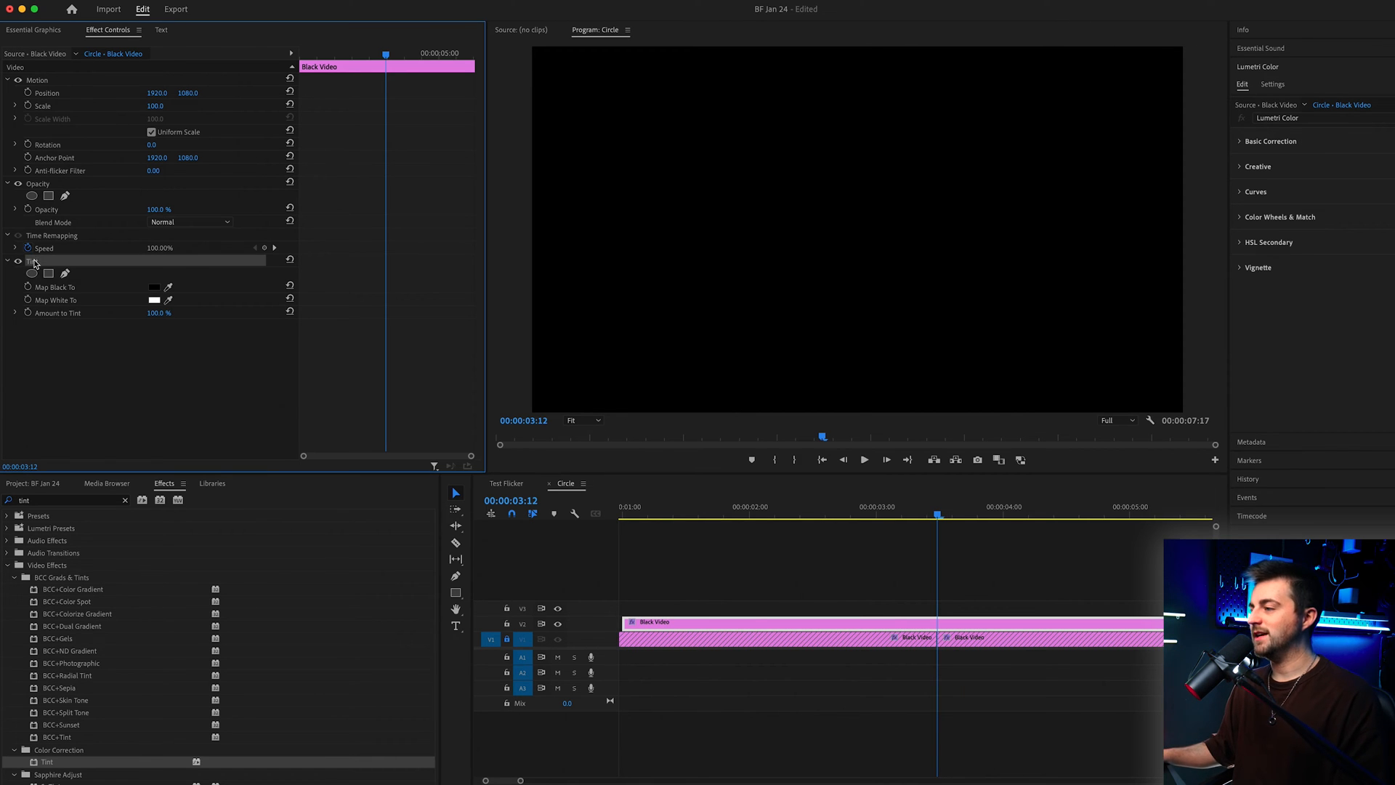
pyautogui.click(155, 286)
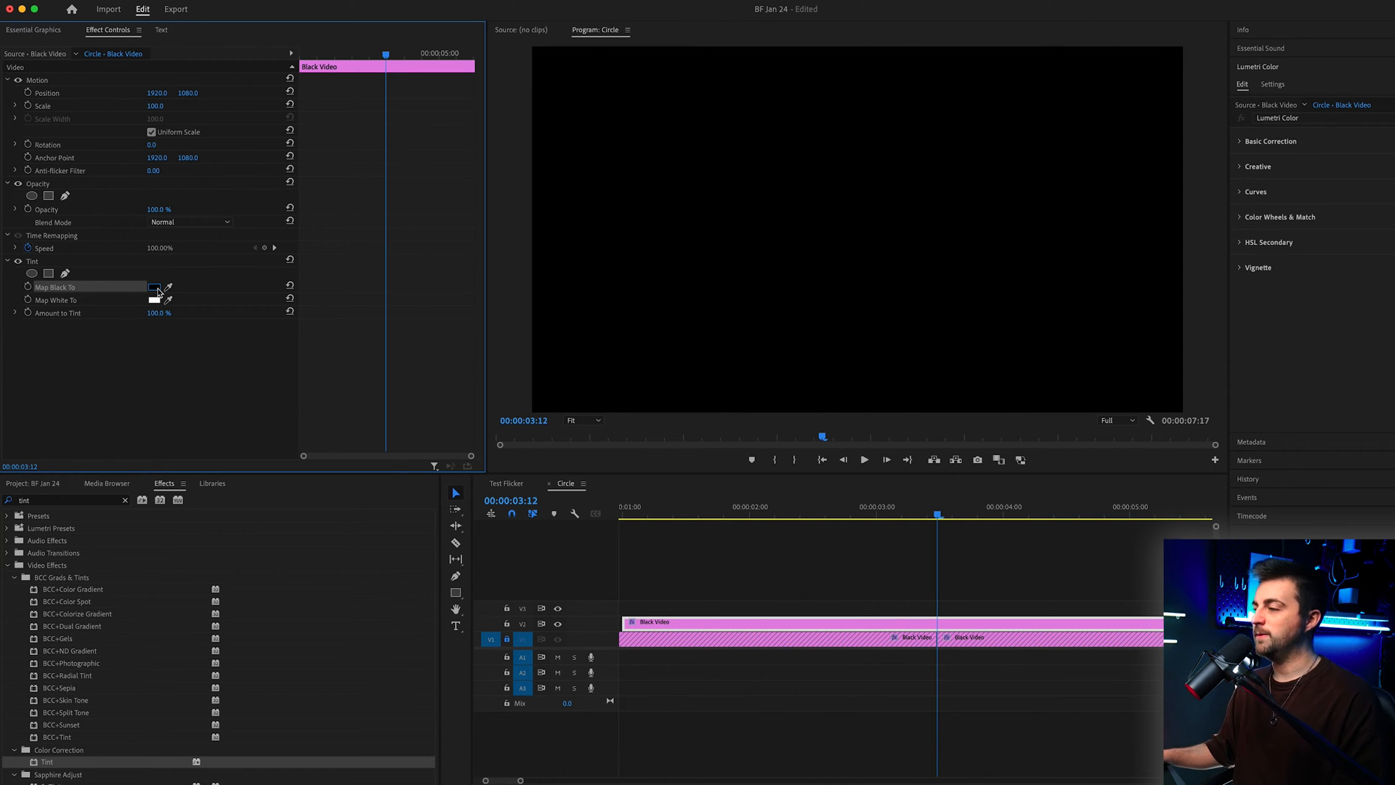
pyautogui.click(154, 286)
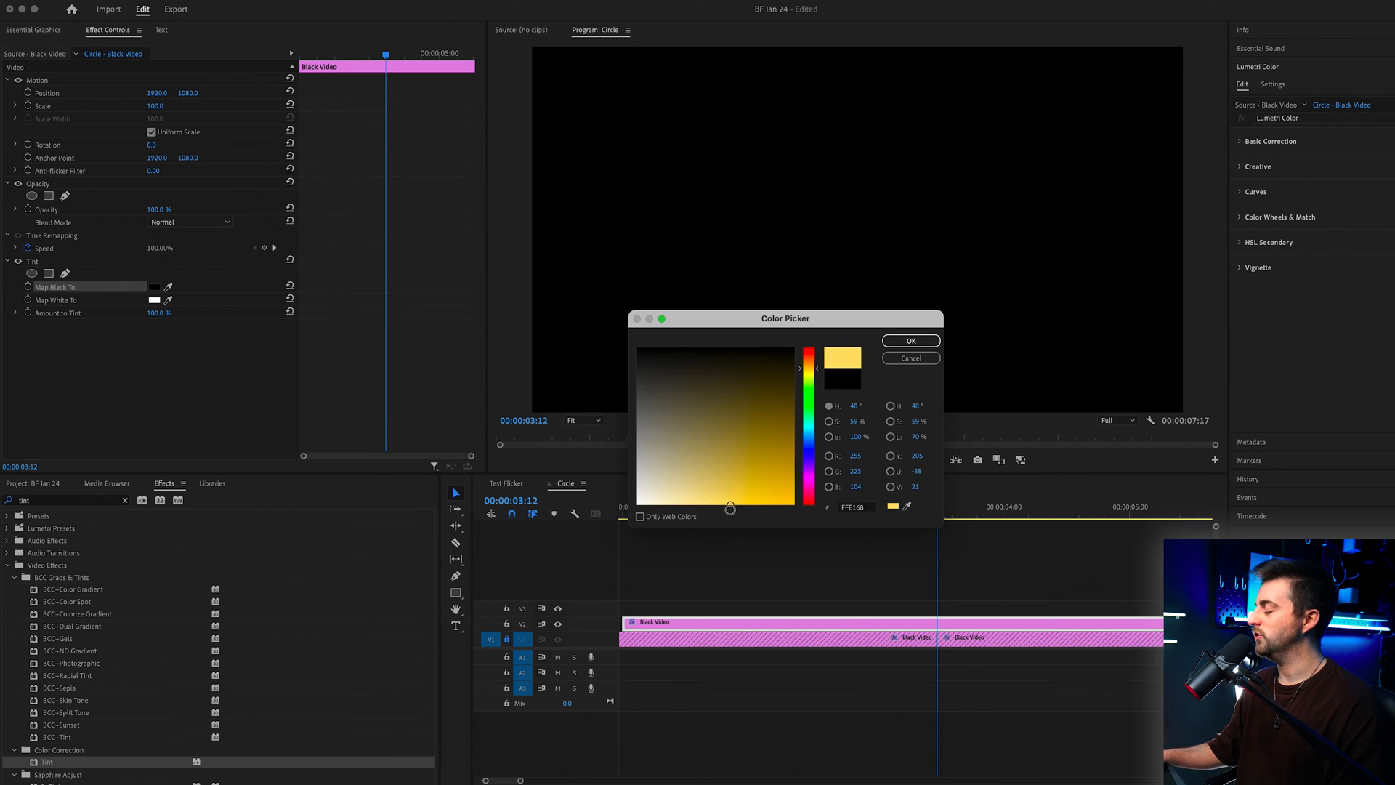
pyautogui.click(910, 340)
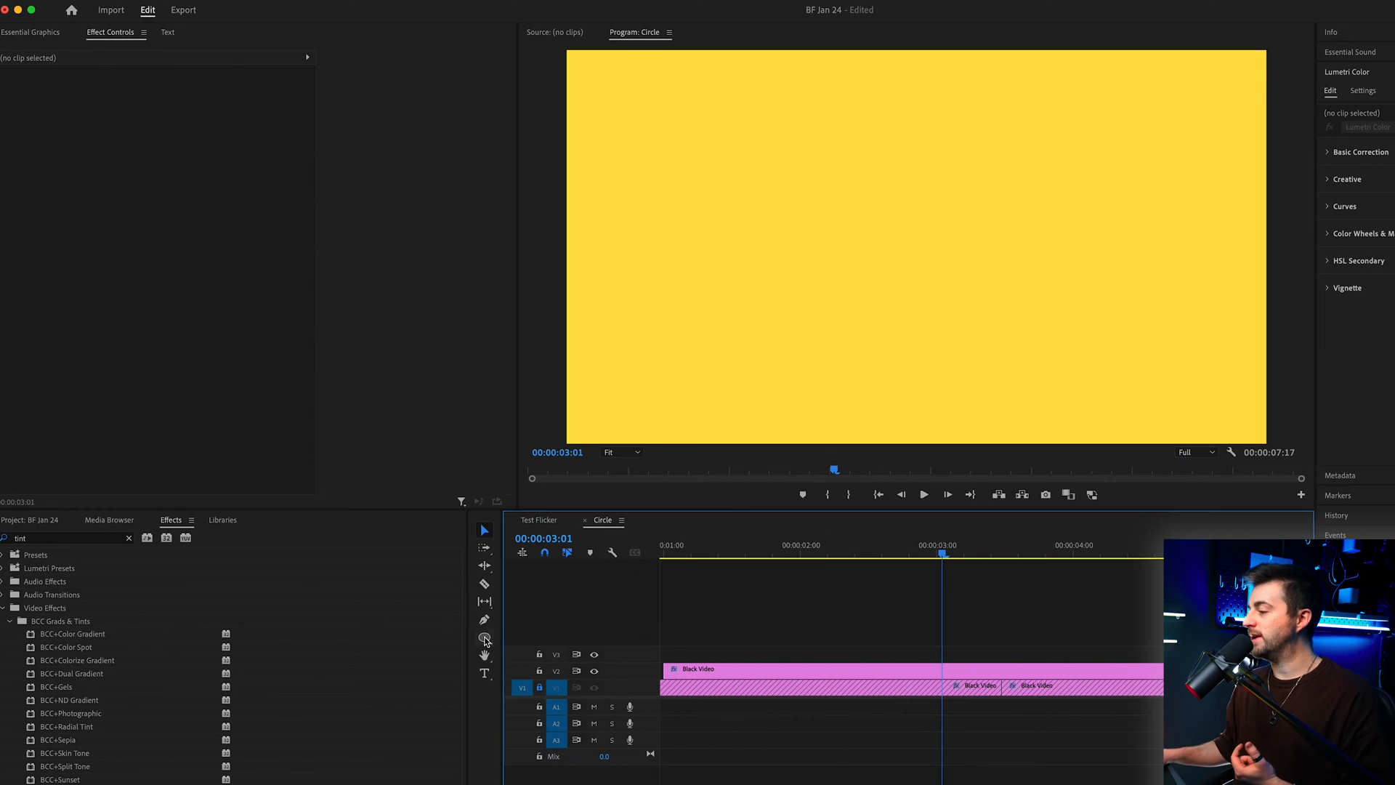
# Add an ellipse mask with Mask Feather 0 to the yellow clip and check its edge zoomed in
pyautogui.click(486, 637)
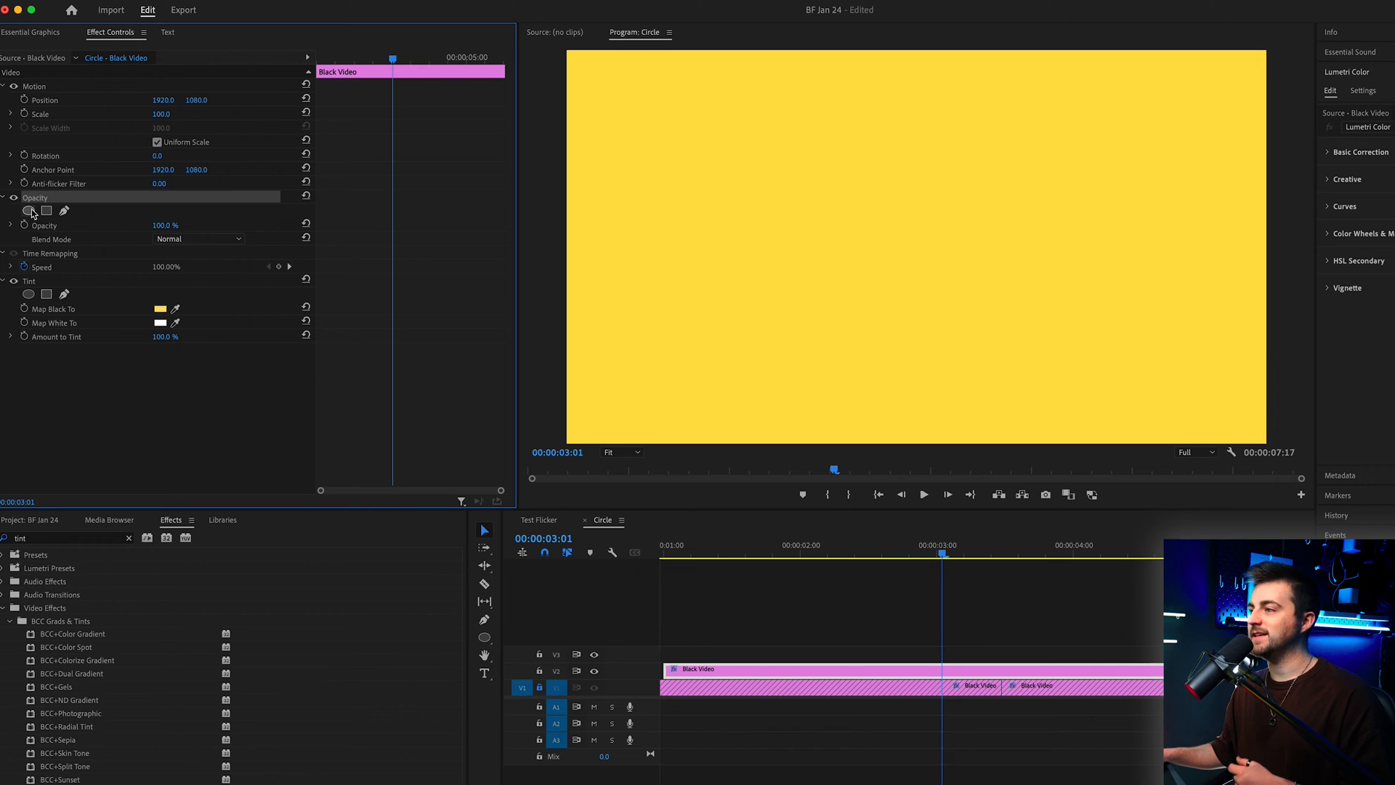
pyautogui.moveTo(29, 209)
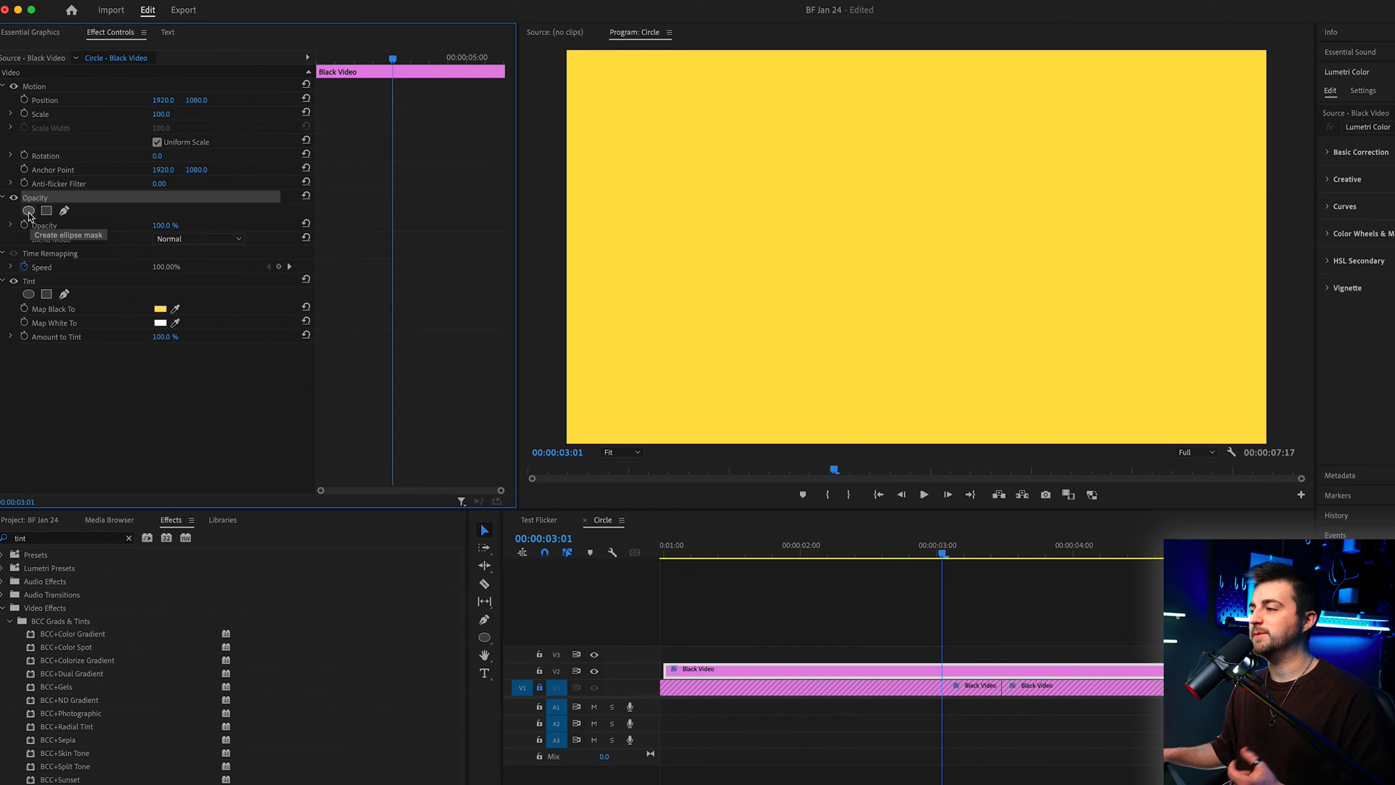
pyautogui.click(29, 210)
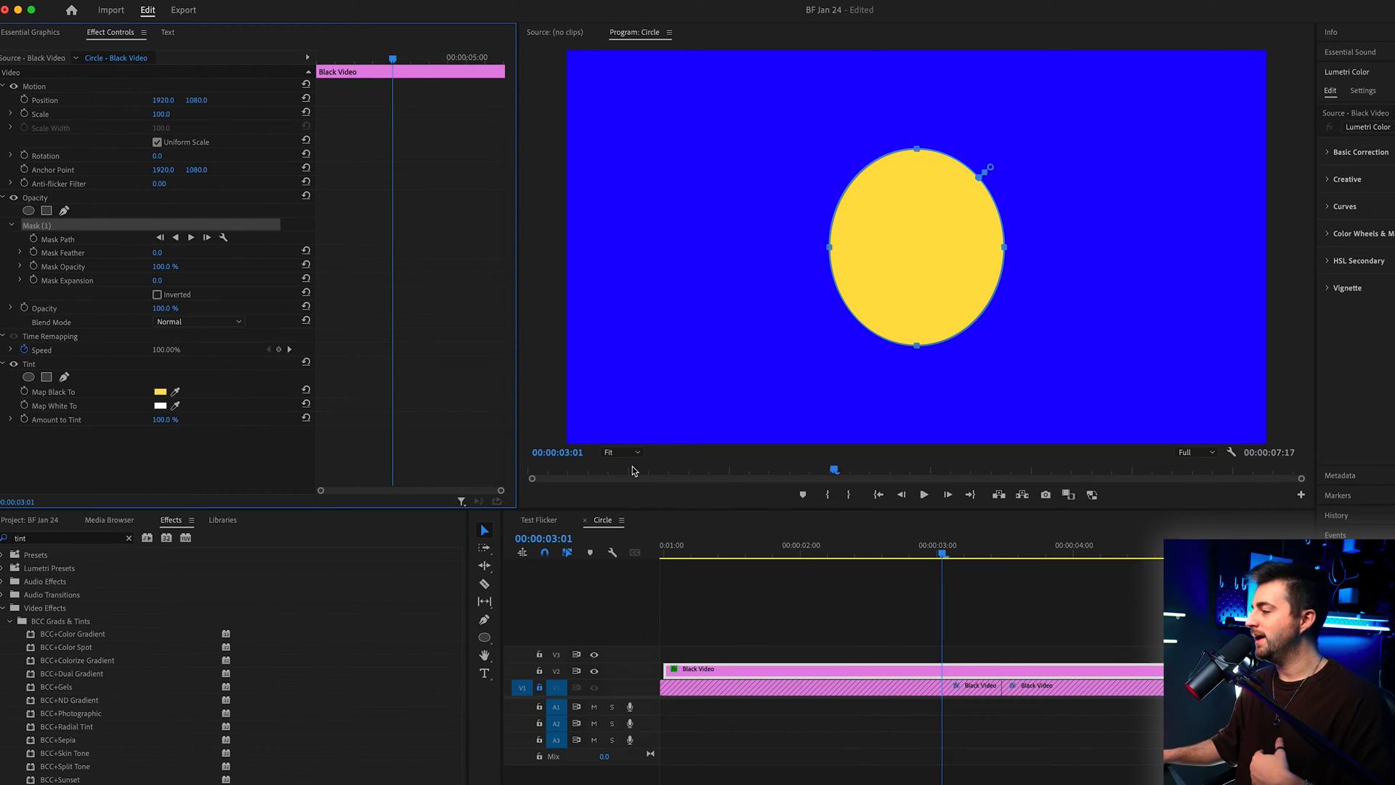
pyautogui.click(620, 452)
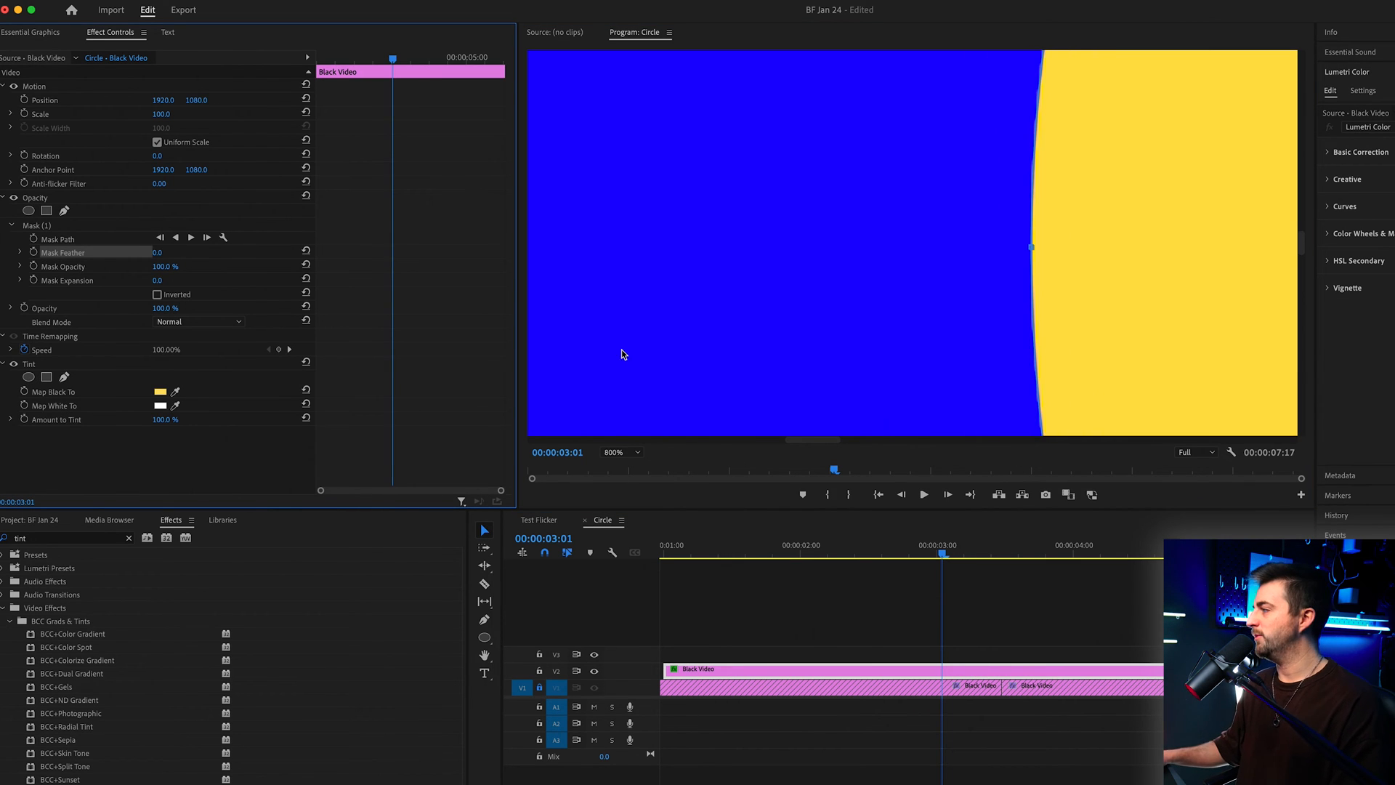
pyautogui.click(1057, 567)
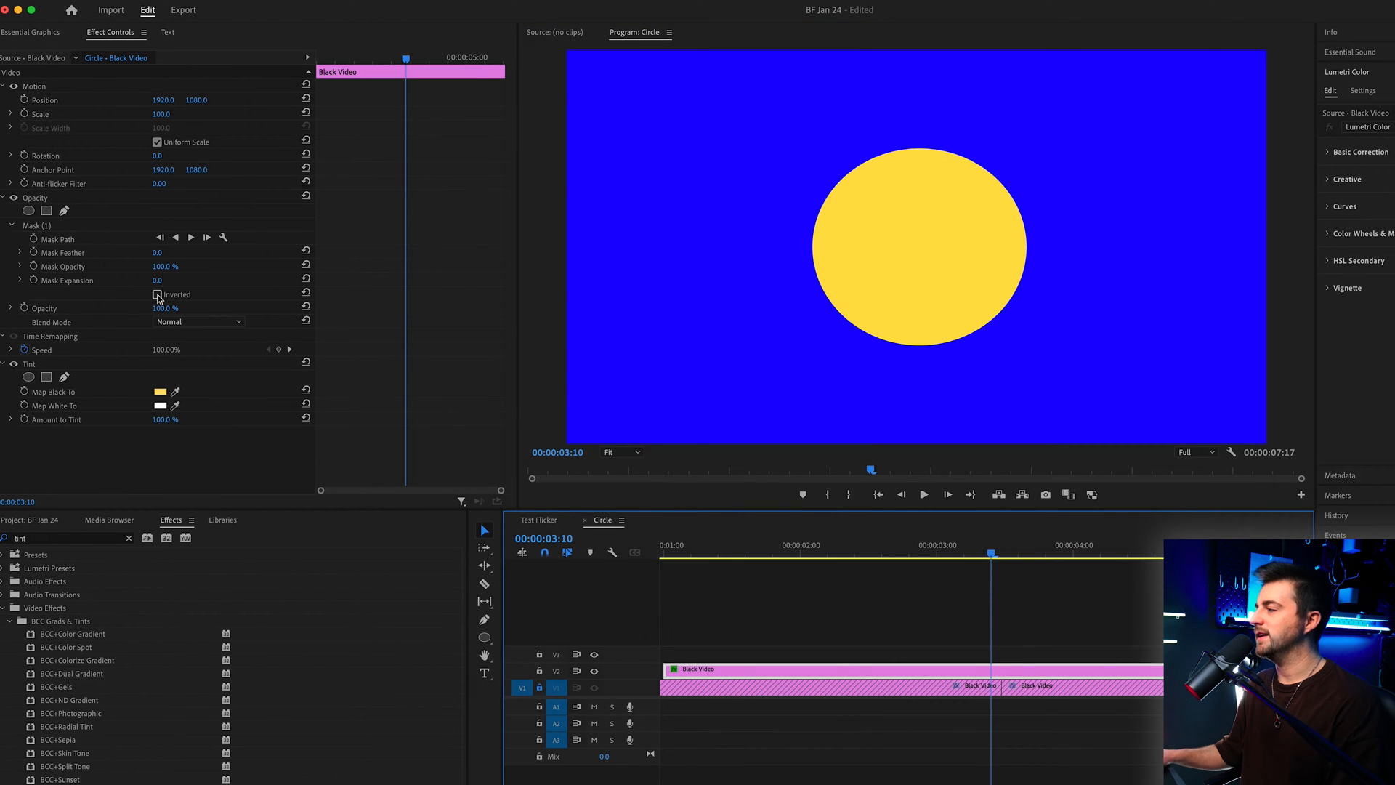
# Invert the mask and set a Mask Expansion keyframe of -542 at the transition start
pyautogui.click(157, 295)
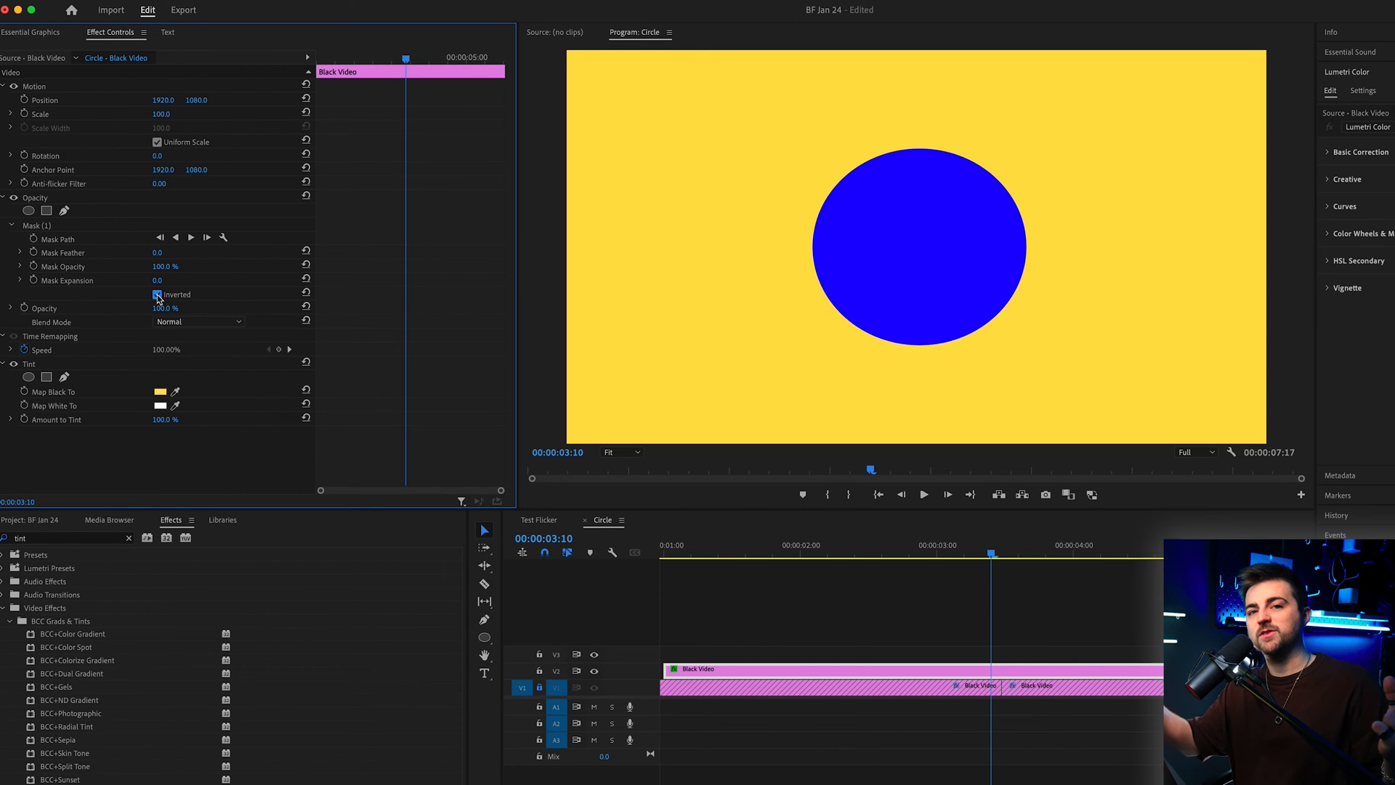
pyautogui.click(157, 295)
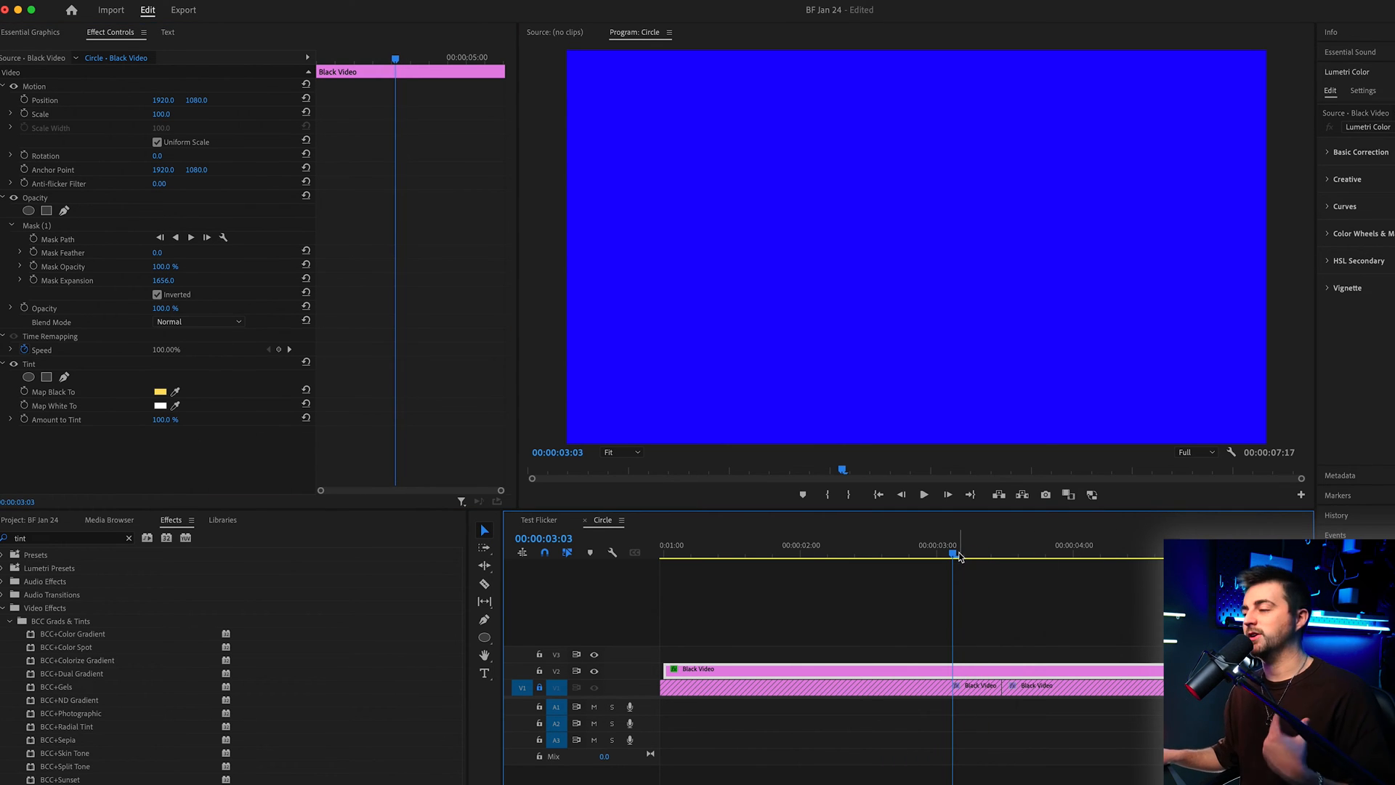
pyautogui.click(1004, 543)
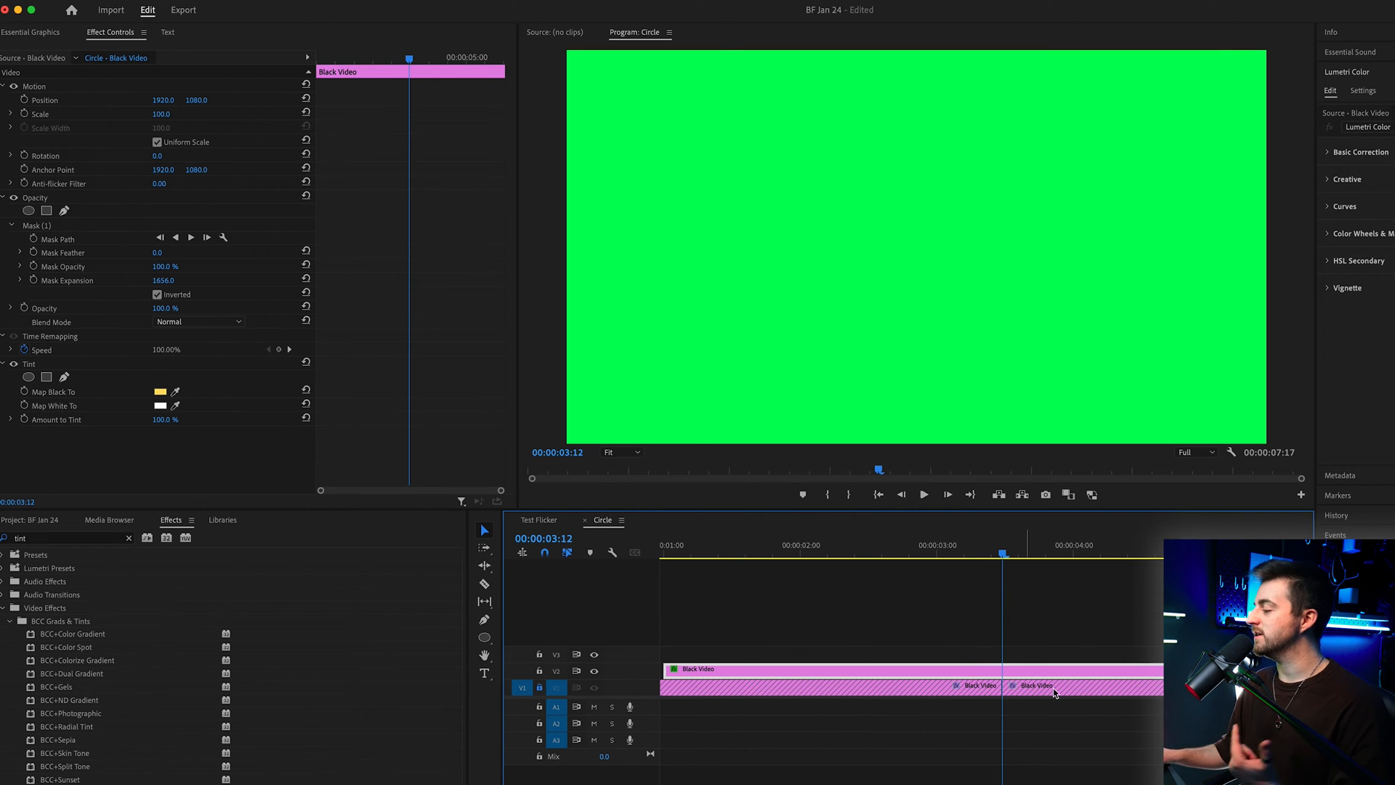
pyautogui.click(942, 555)
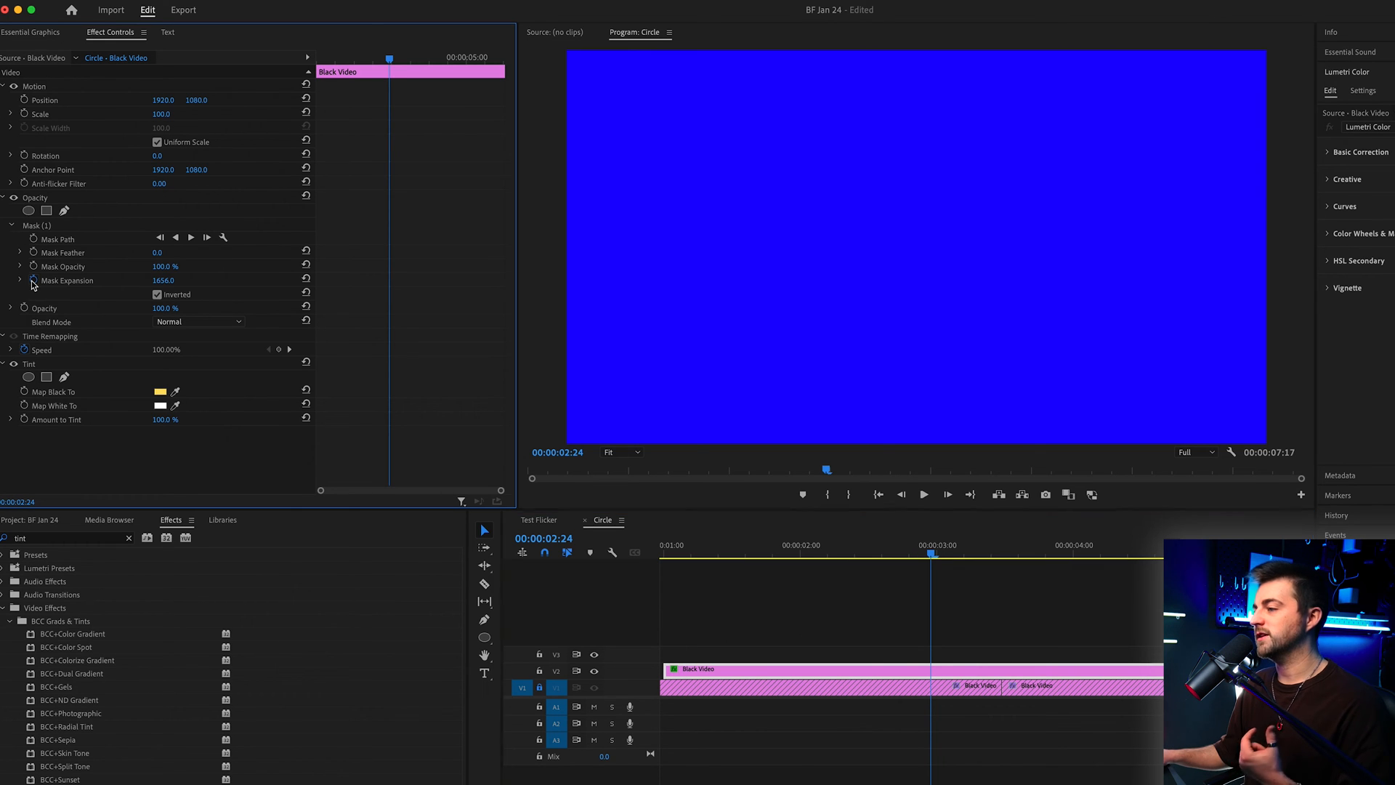
pyautogui.click(982, 552)
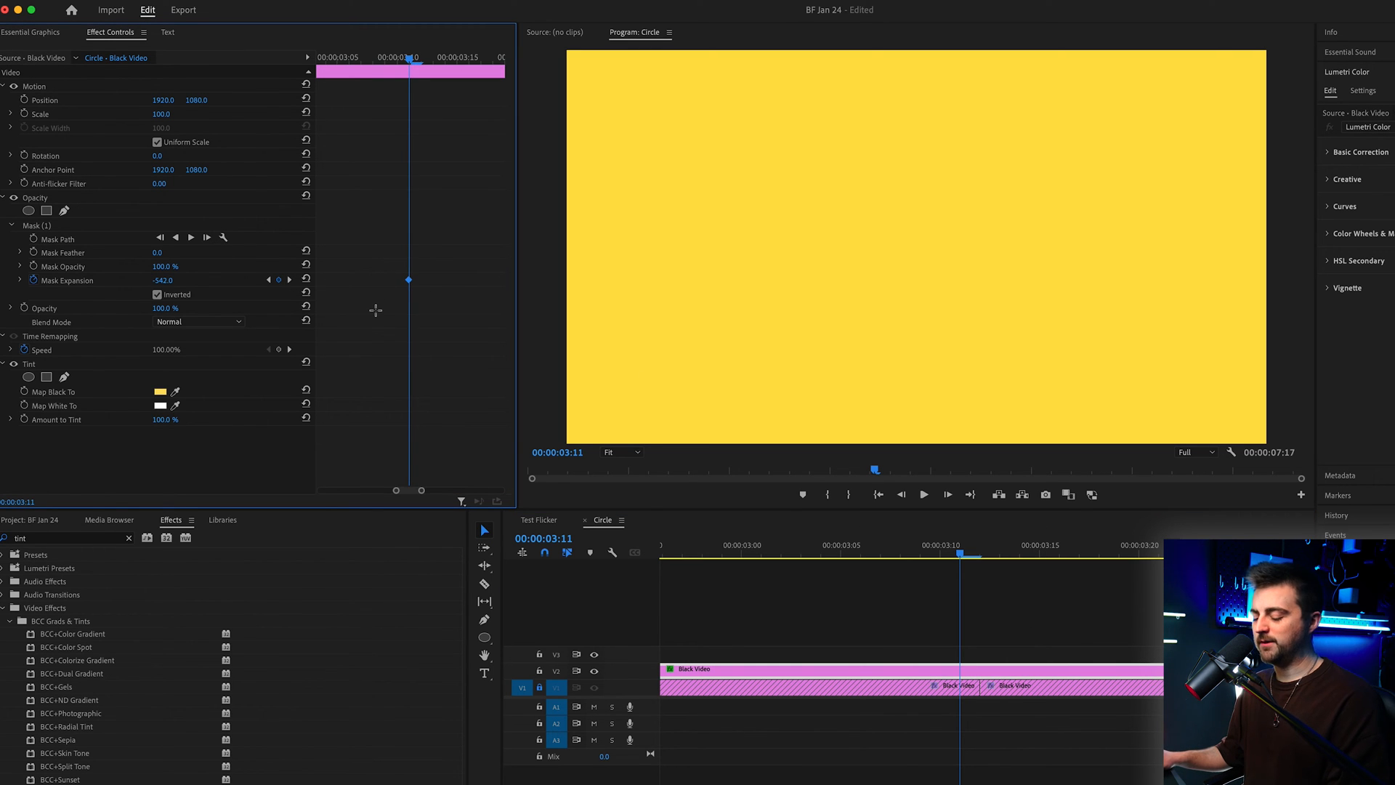
pyautogui.moveTo(375, 316)
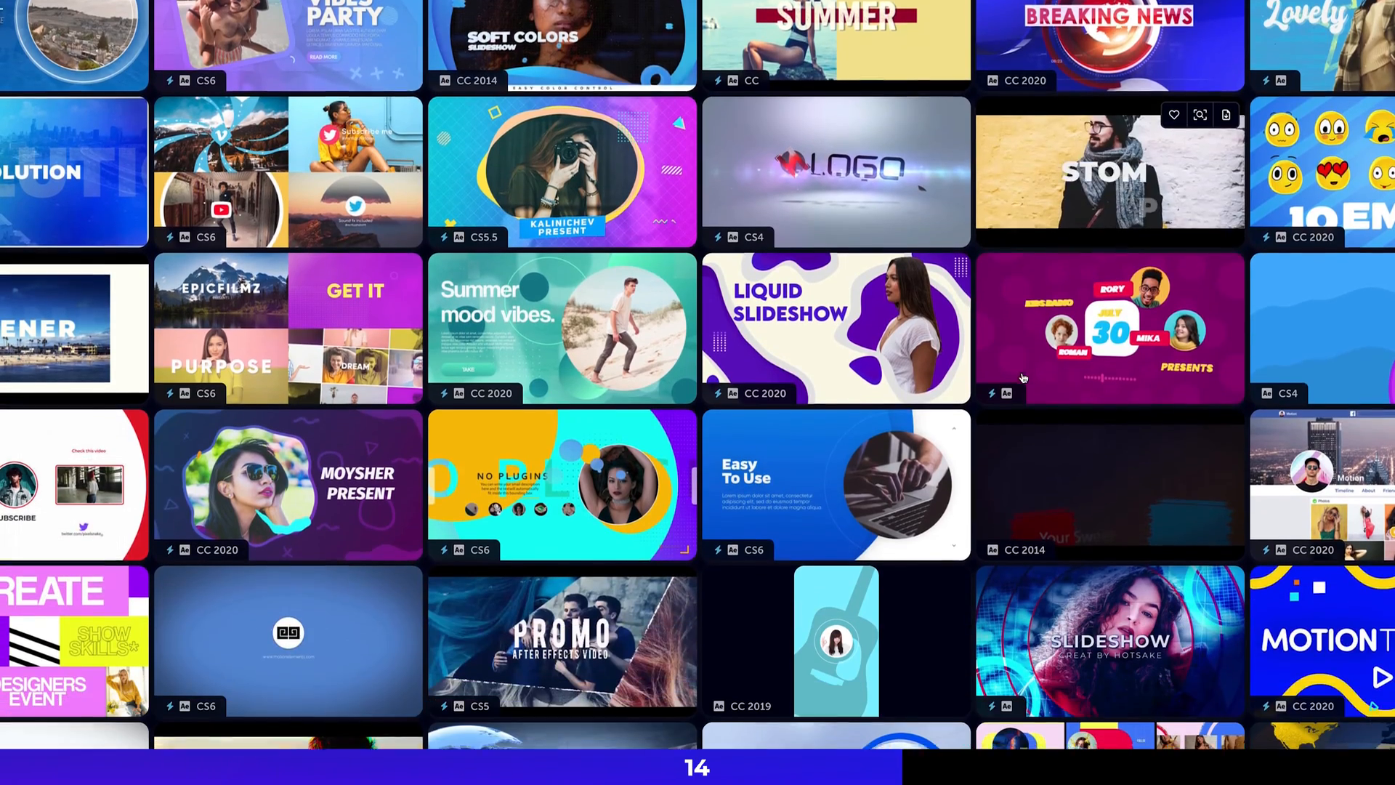
pyautogui.scroll(-3)
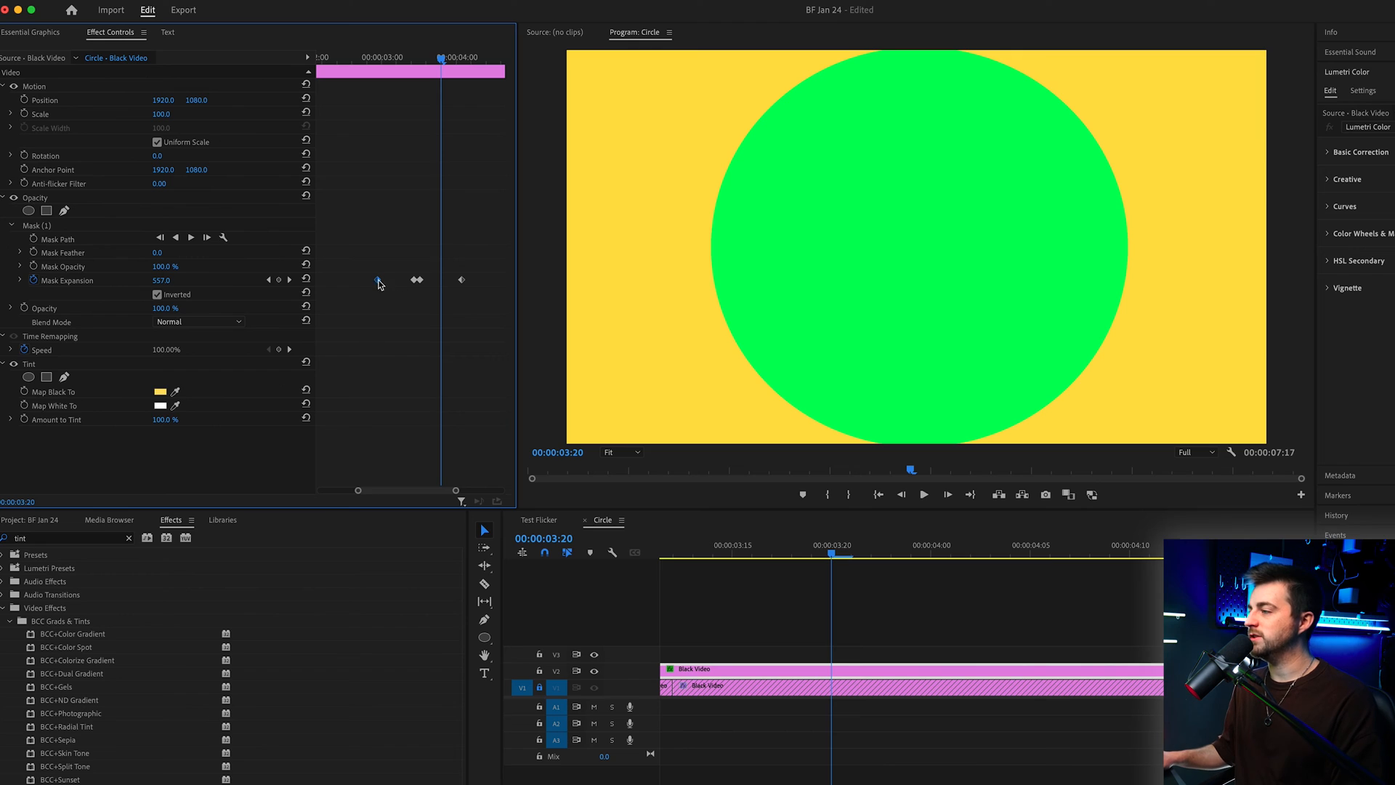
# Set Ease In on the first Mask Expansion keyframe and Ease Out on the middle one
pyautogui.rightClick(378, 279)
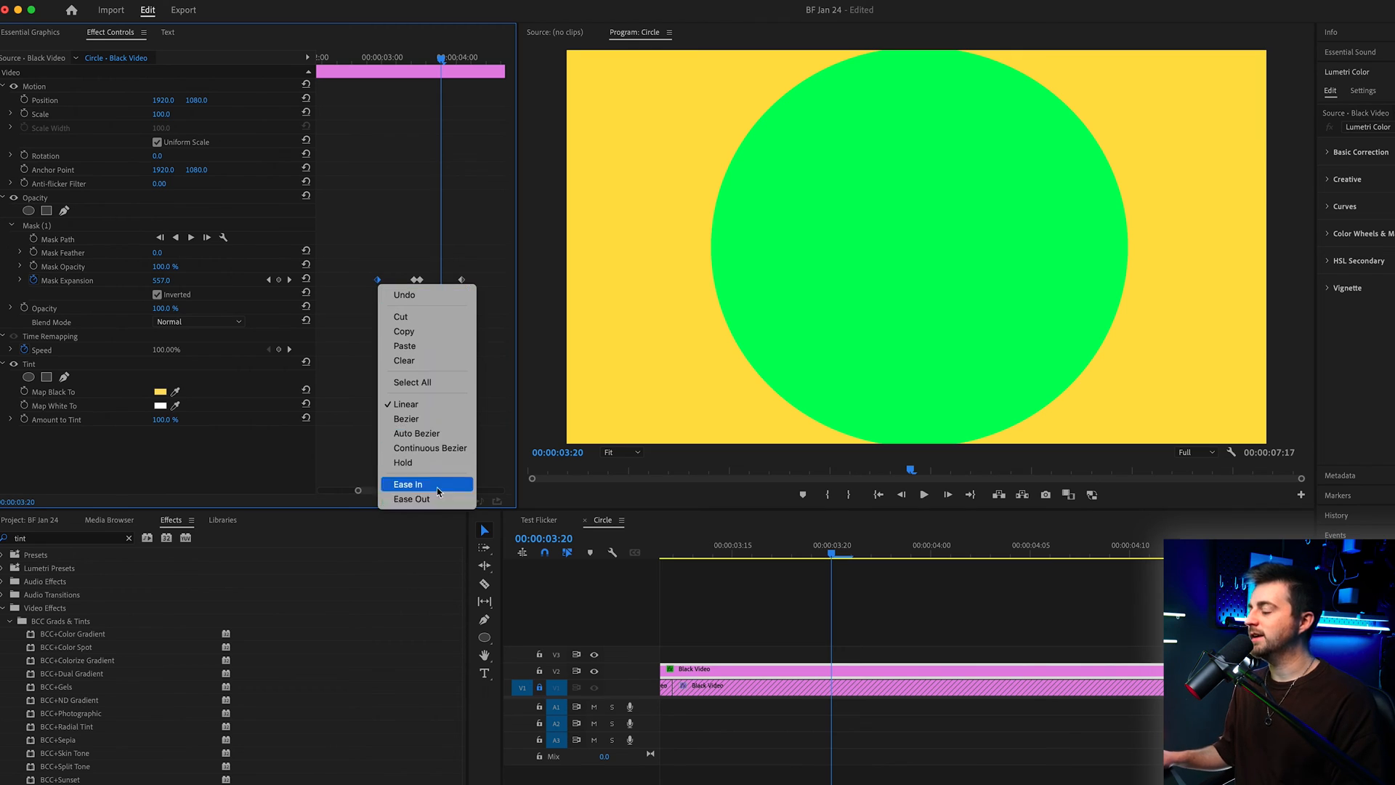
pyautogui.click(407, 483)
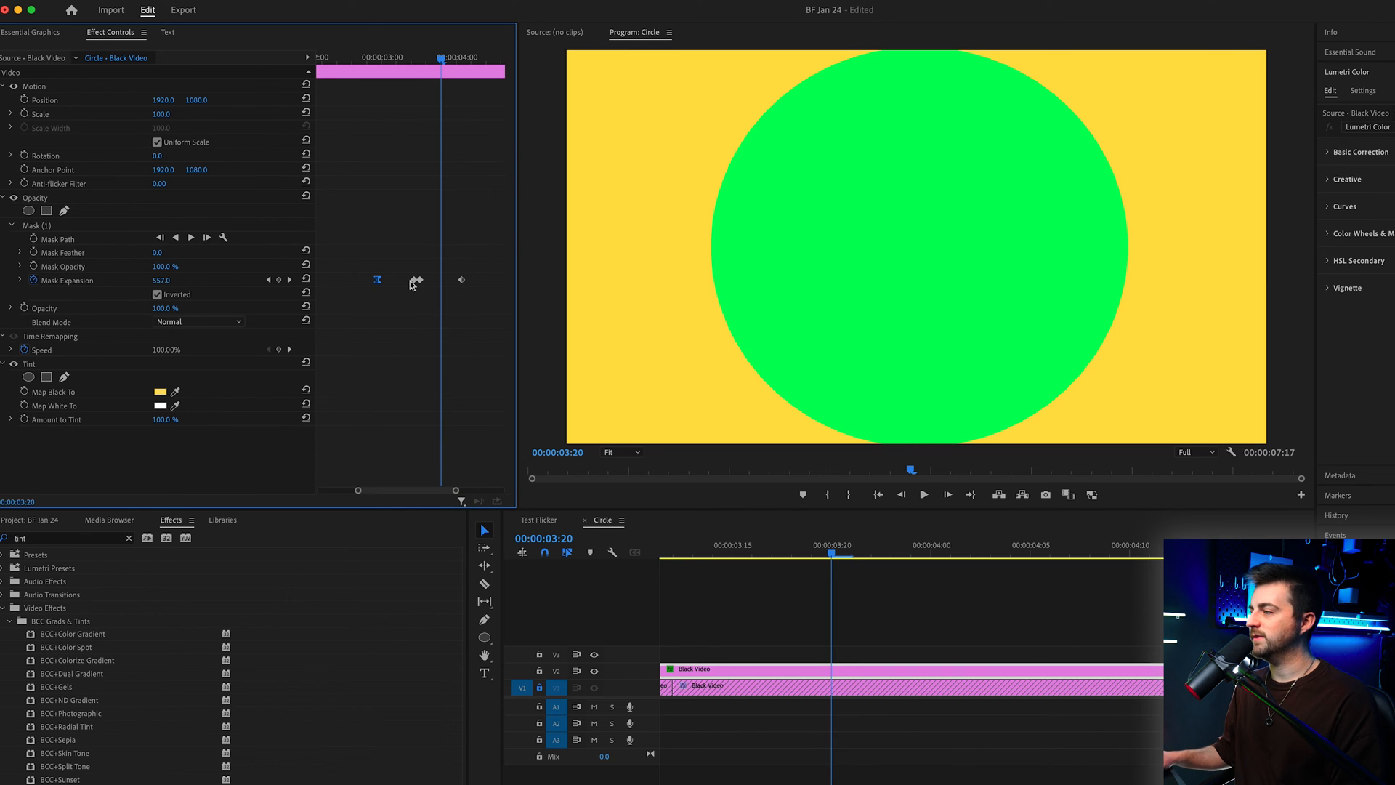
pyautogui.rightClick(417, 279)
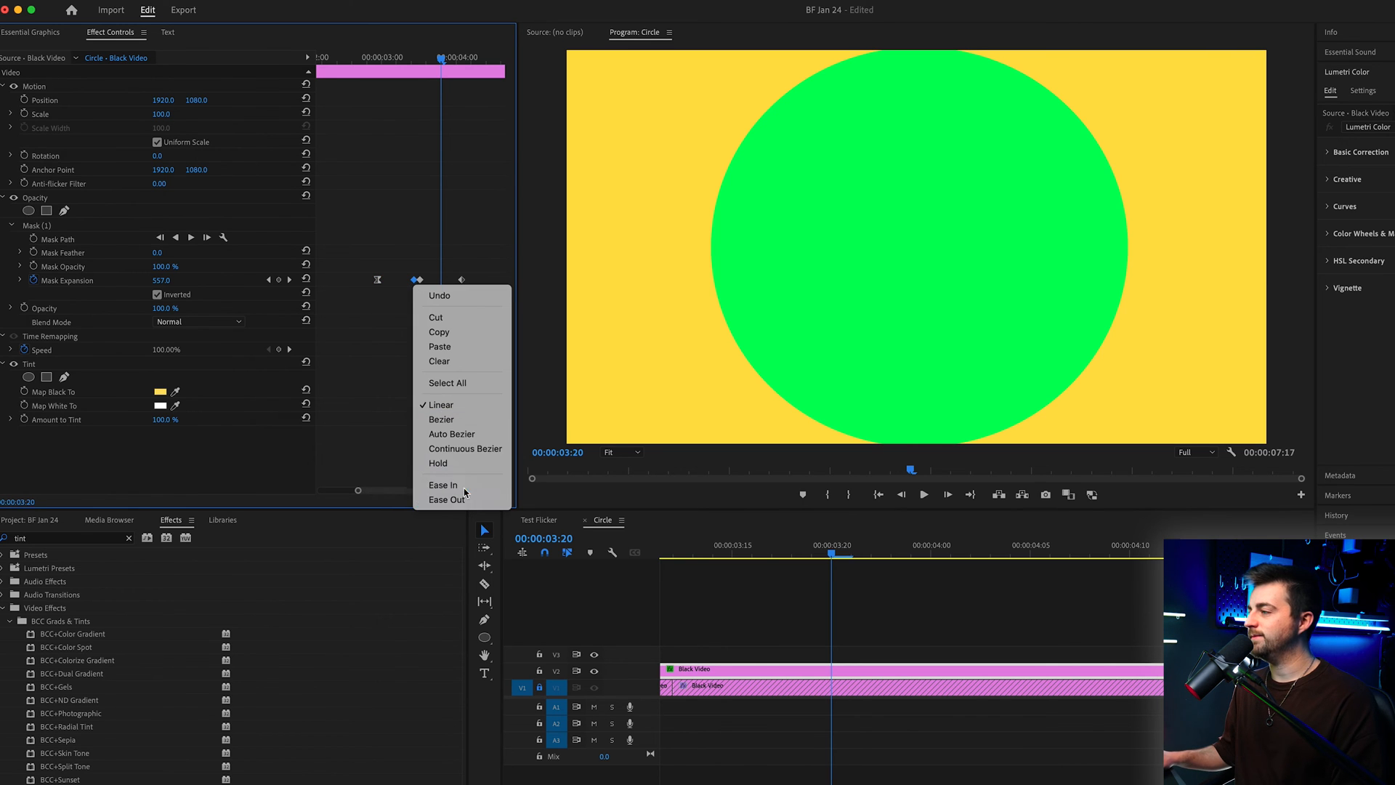
pyautogui.moveTo(454, 498)
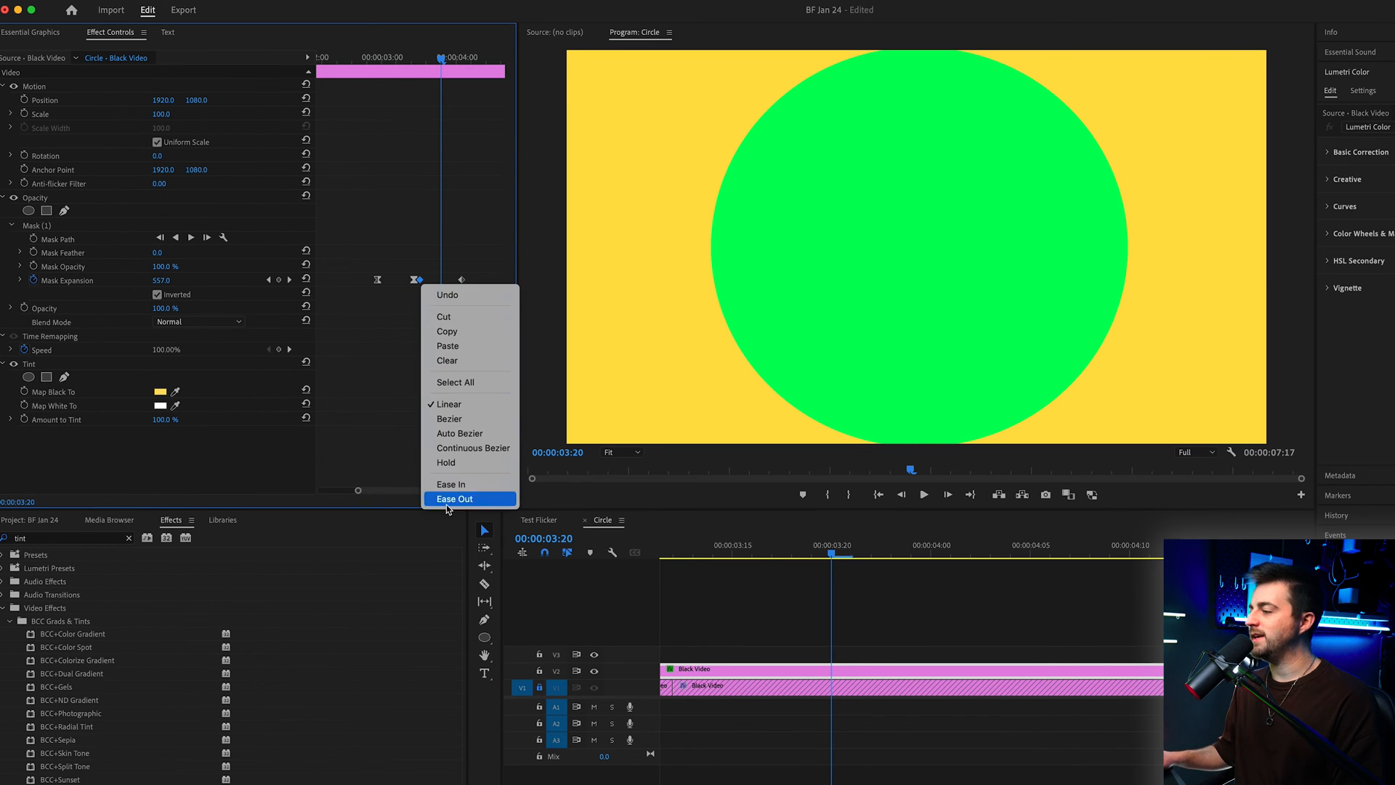
pyautogui.click(455, 498)
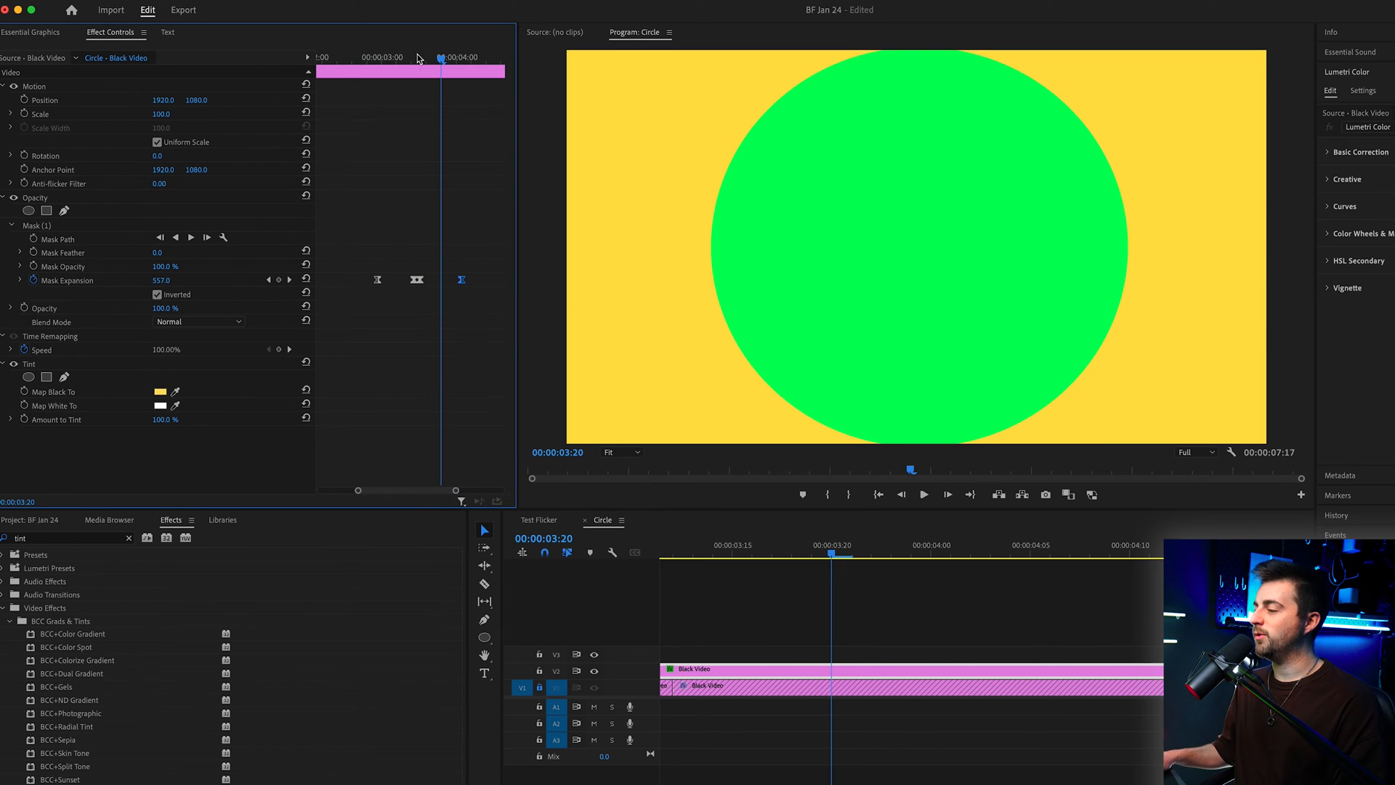
pyautogui.click(923, 494)
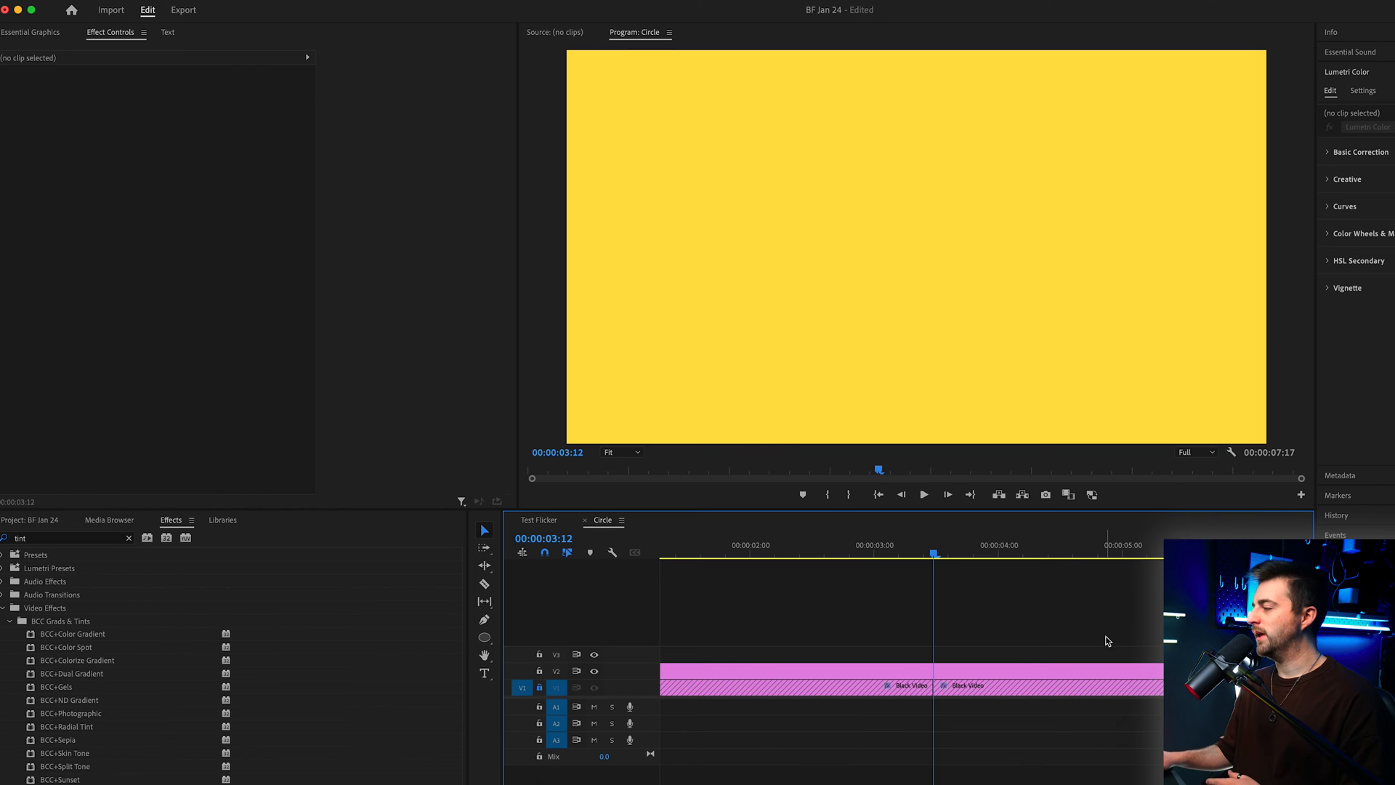
# Duplicate the masked clip beside itself, move both copies to V5 and play back
pyautogui.click(903, 549)
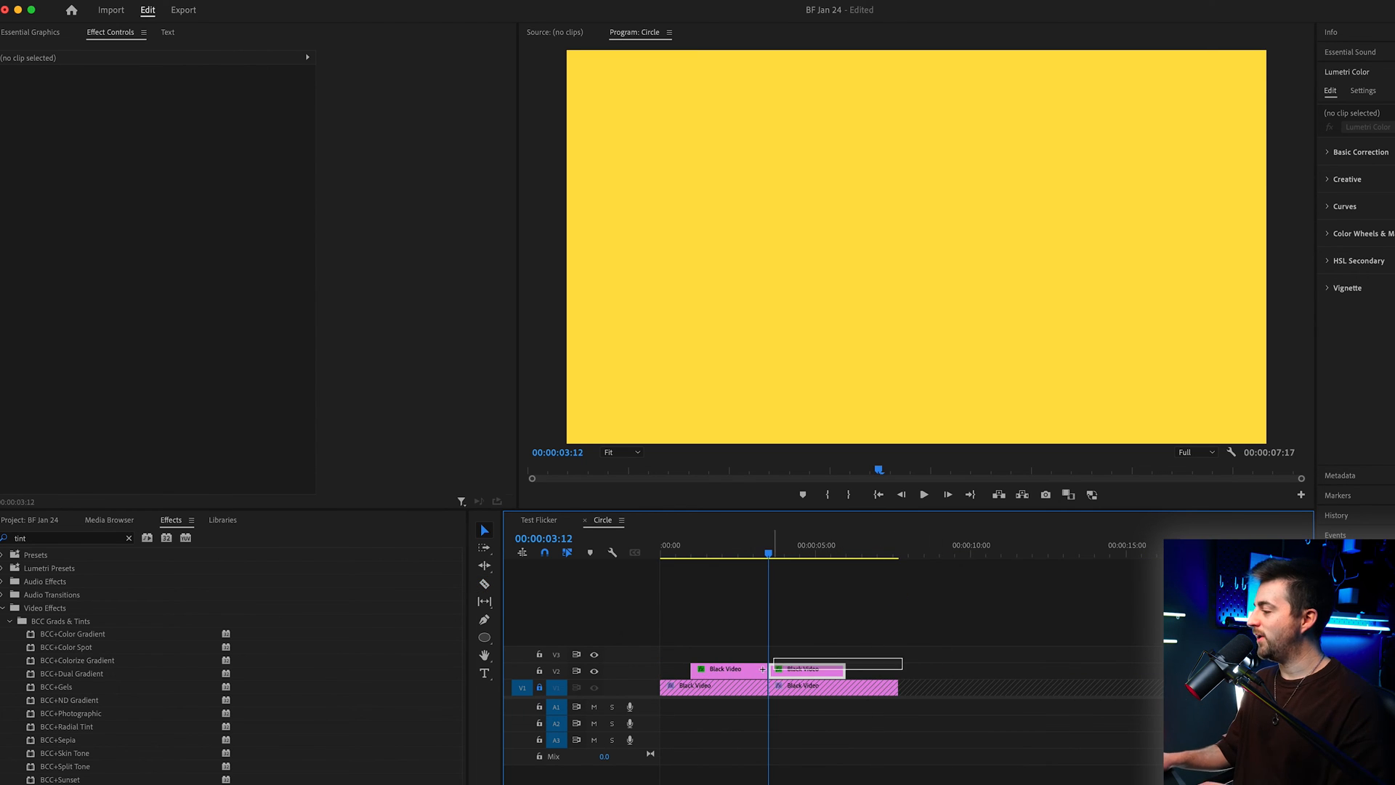
pyautogui.click(722, 668)
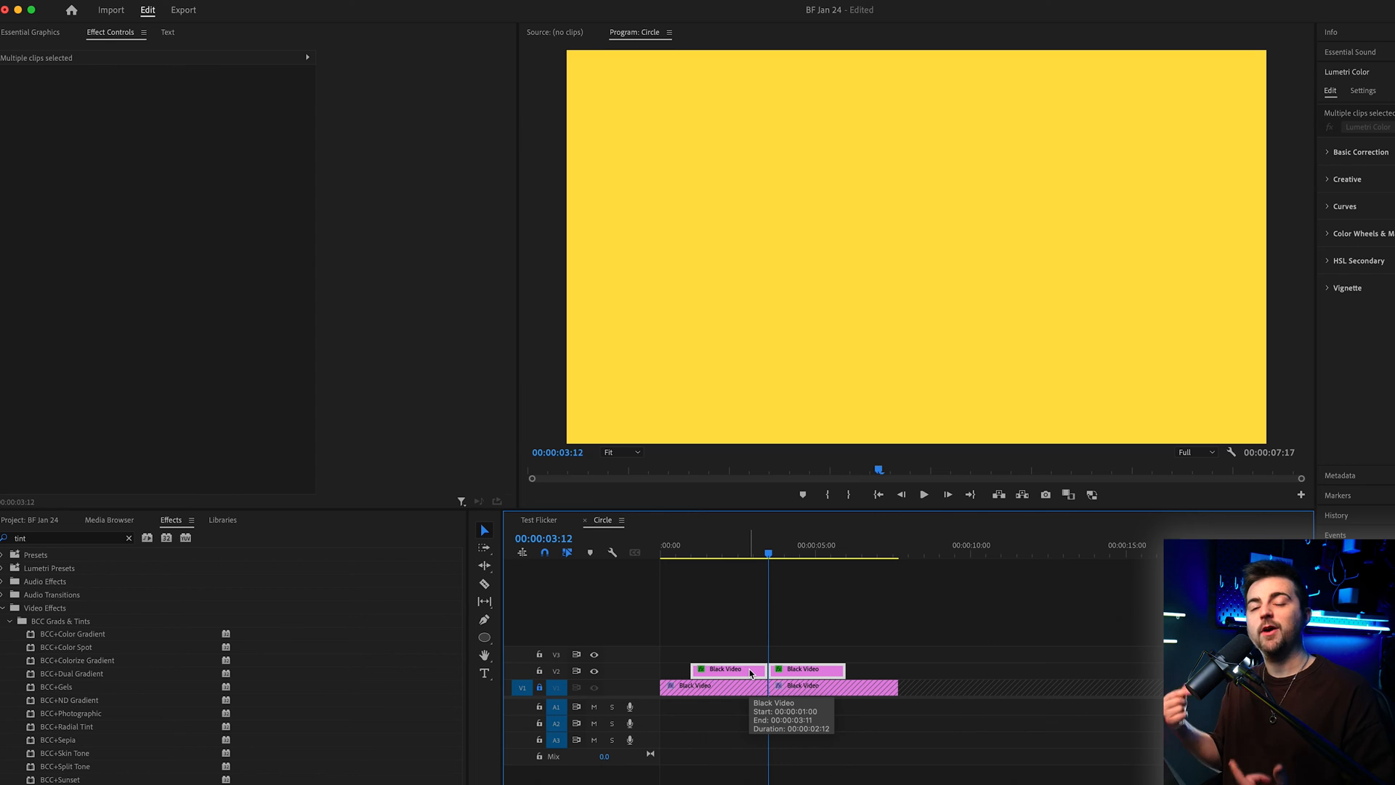
pyautogui.moveTo(786, 614)
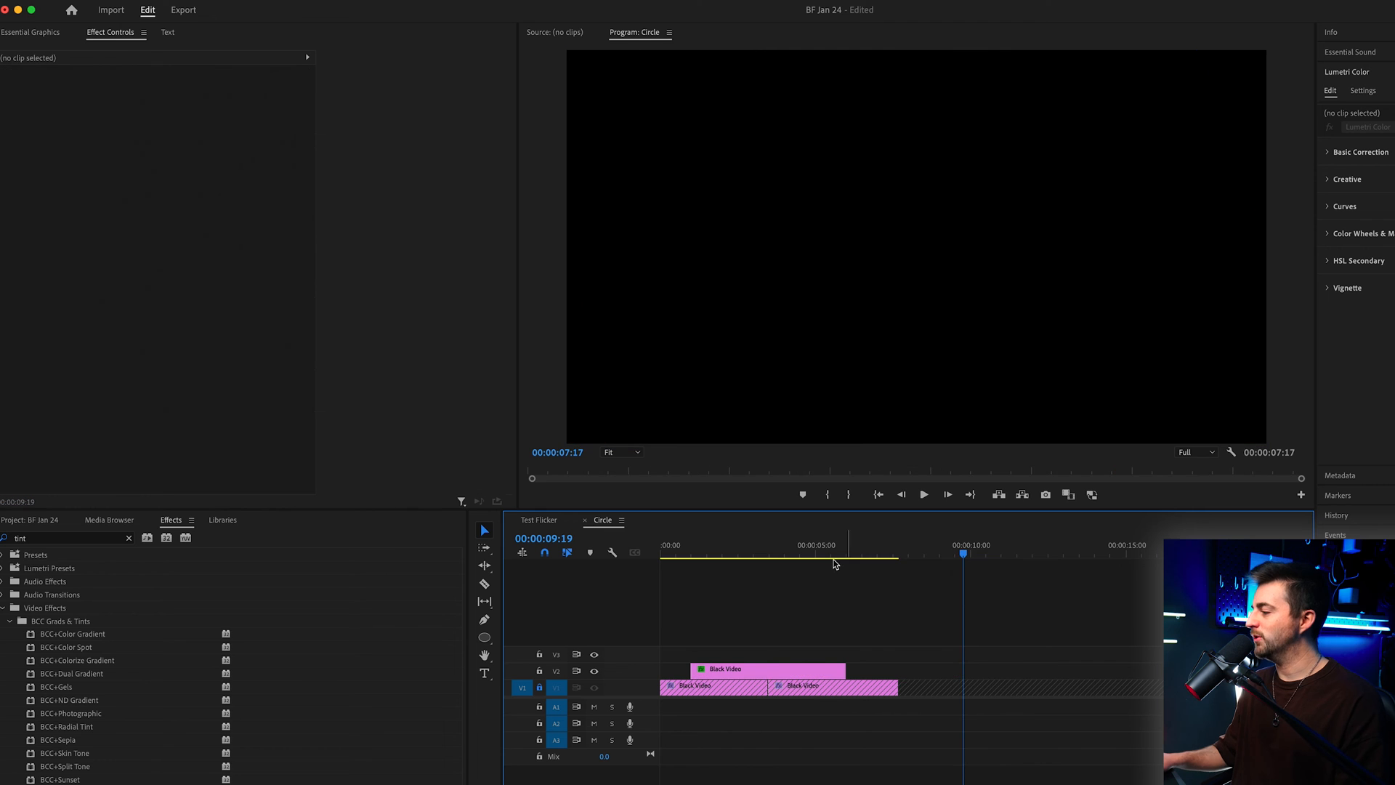
pyautogui.click(805, 668)
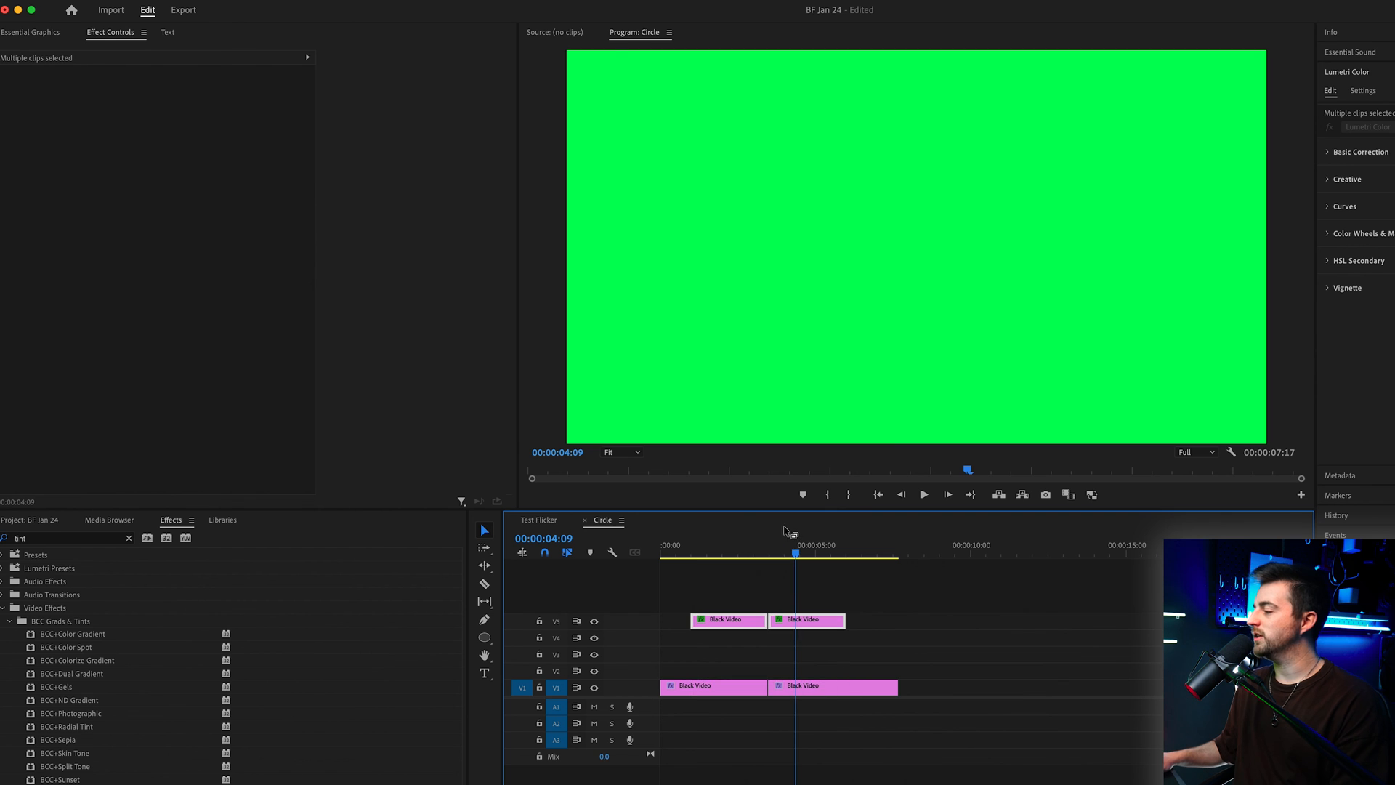
pyautogui.click(712, 685)
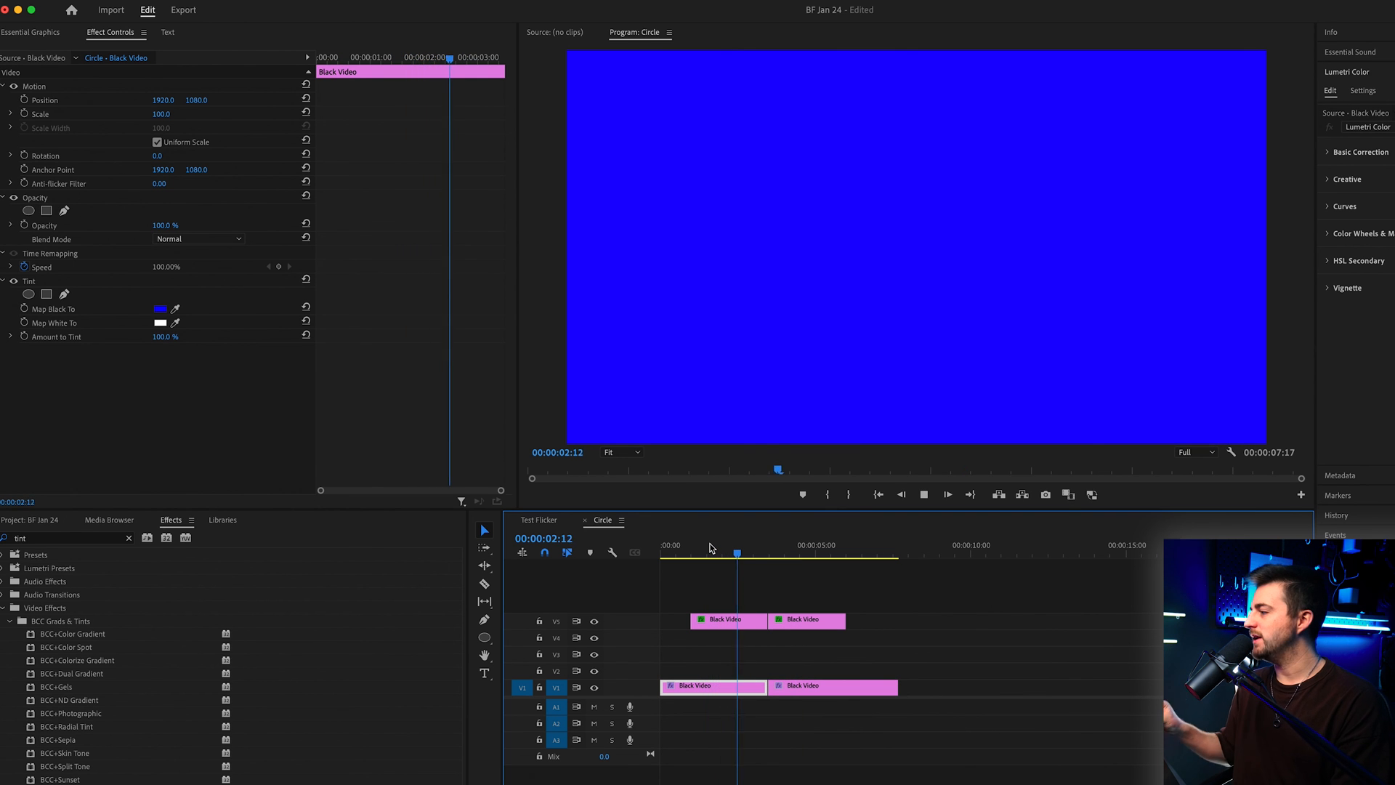
pyautogui.click(798, 545)
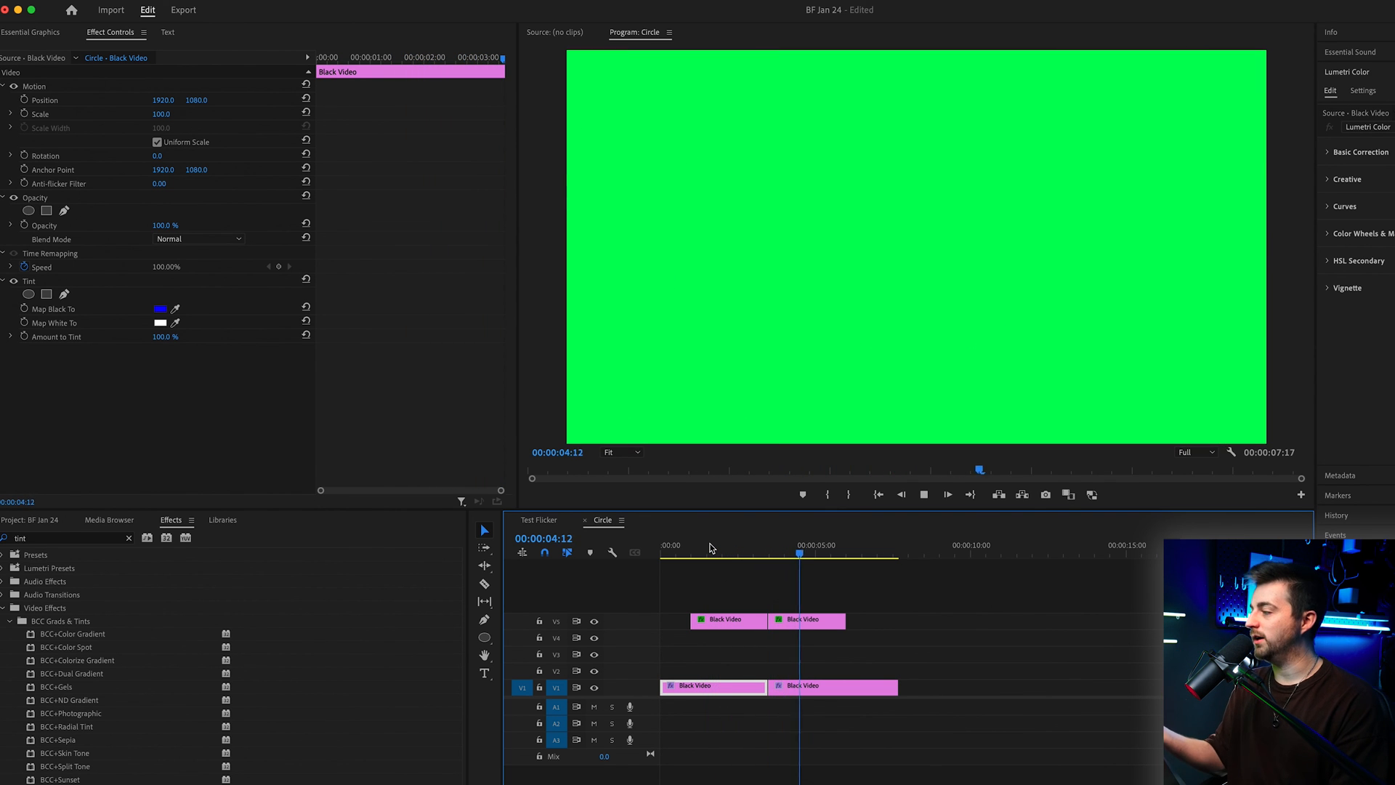